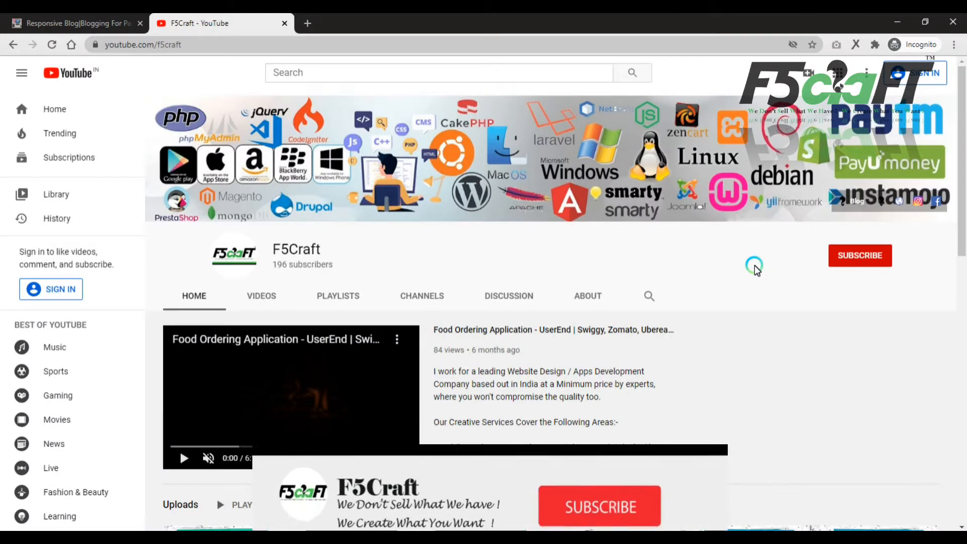
Step: Browse the F5Craft channel's Home page sections
{"action": "left_click", "coordinate": [599, 505]}
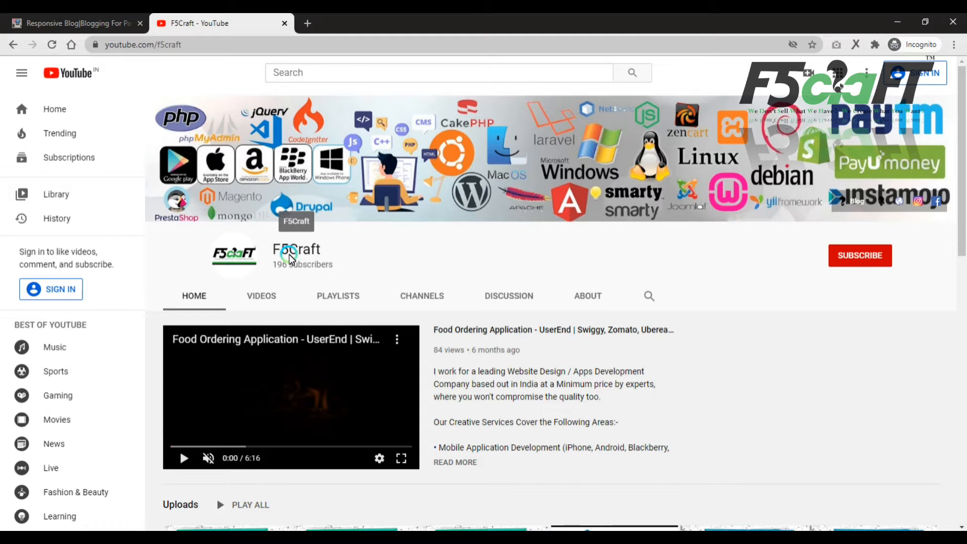
{"action": "scroll", "scroll_direction": "down", "scroll_amount": 3}
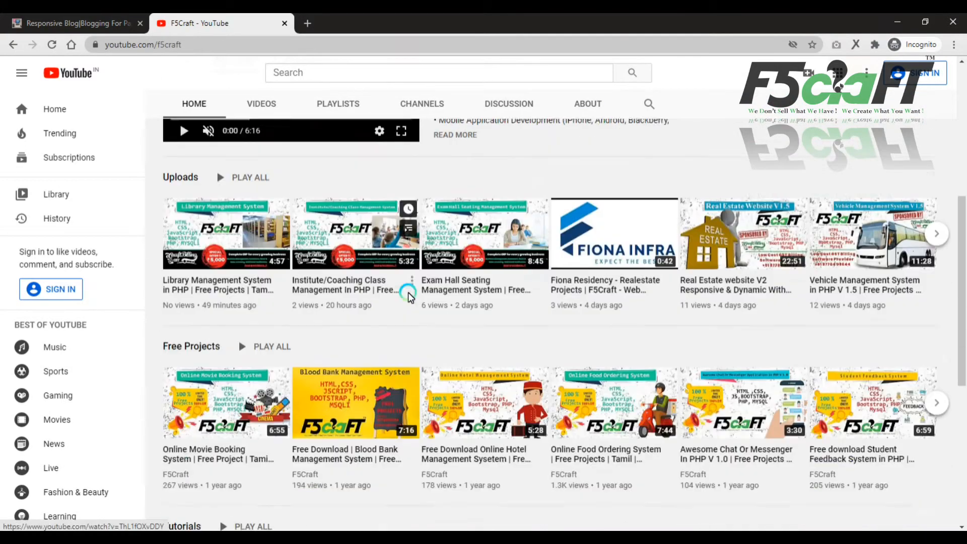
{"action": "scroll", "scroll_direction": "down", "scroll_amount": 3}
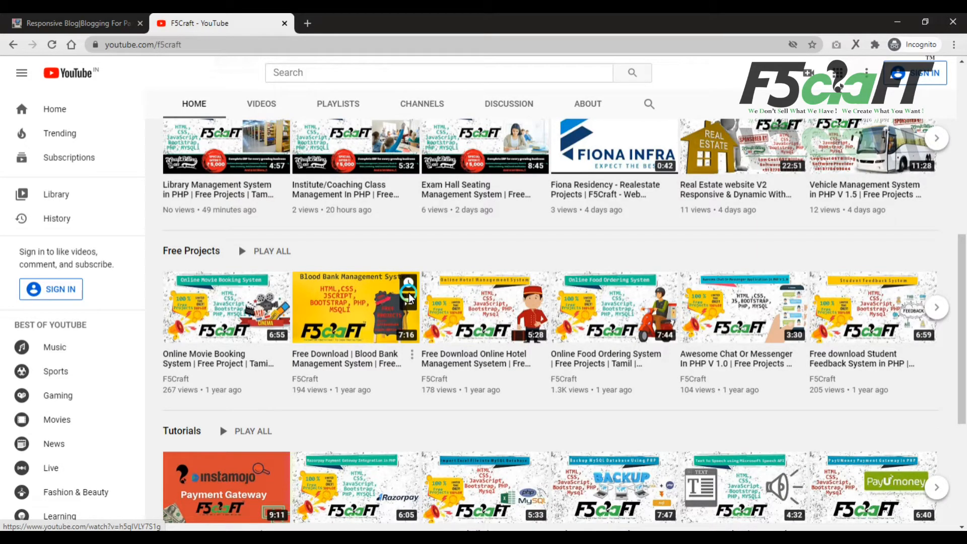
{"action": "scroll", "scroll_direction": "down", "scroll_amount": 3}
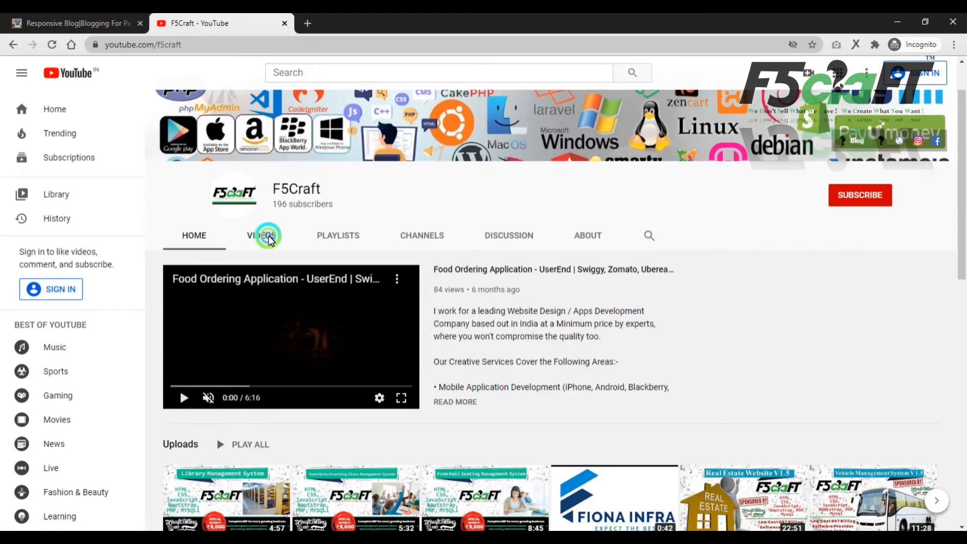
Step: Switch to the VIDEOS listing of the channel's uploads
{"action": "left_click", "coordinate": [261, 235]}
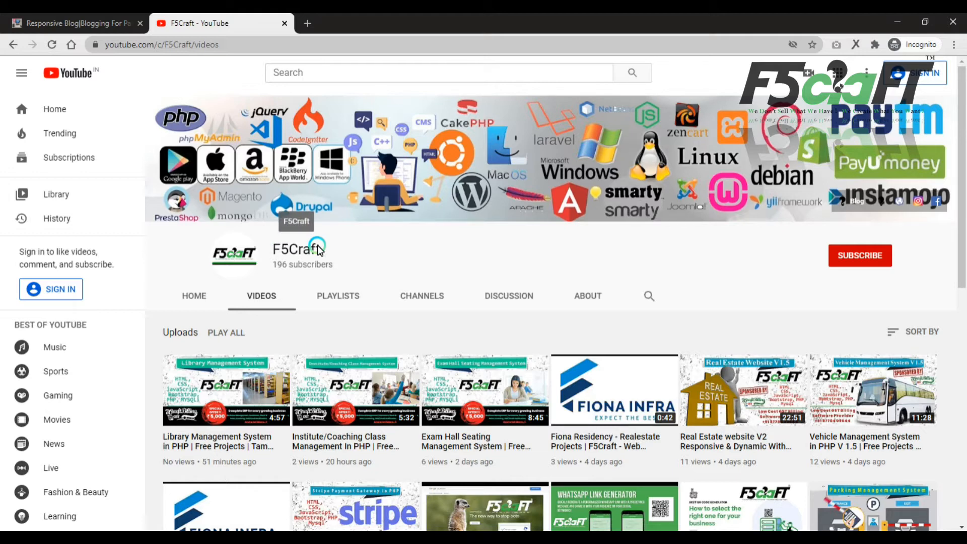
{"action": "scroll", "scroll_direction": "down", "scroll_amount": 3}
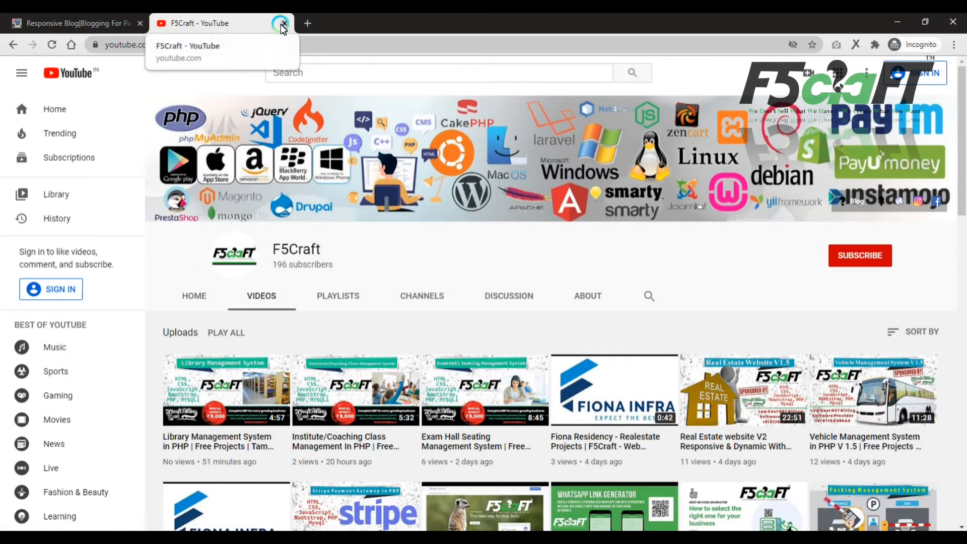
Step: Close YouTube and preview the blog site in DevTools device mode as an iPhone X
{"action": "left_click", "coordinate": [284, 23]}
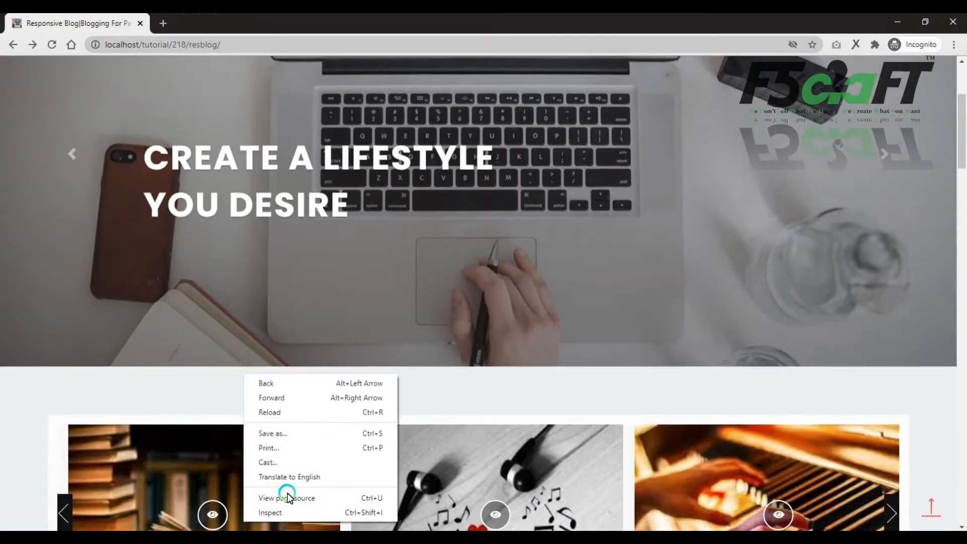
{"action": "left_click", "coordinate": [270, 513]}
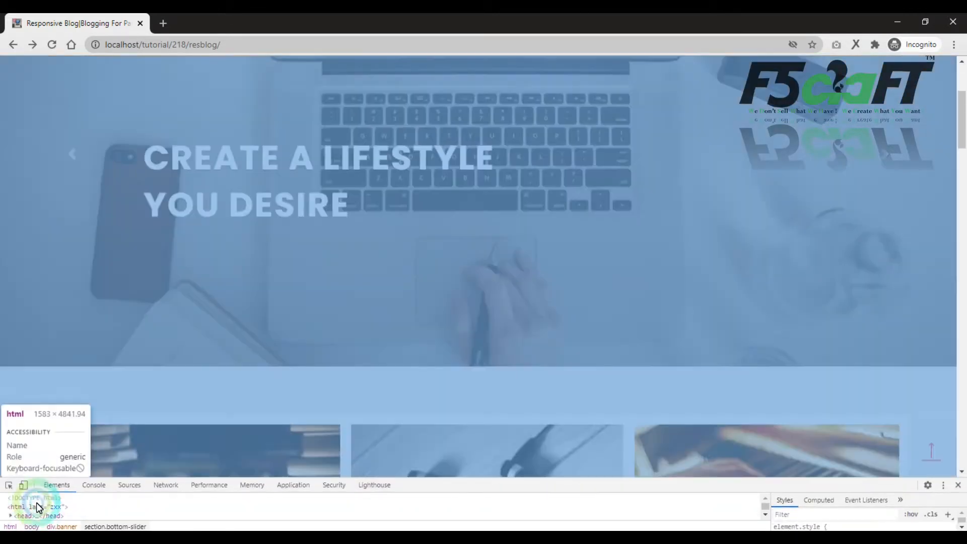
{"action": "left_click", "coordinate": [24, 487]}
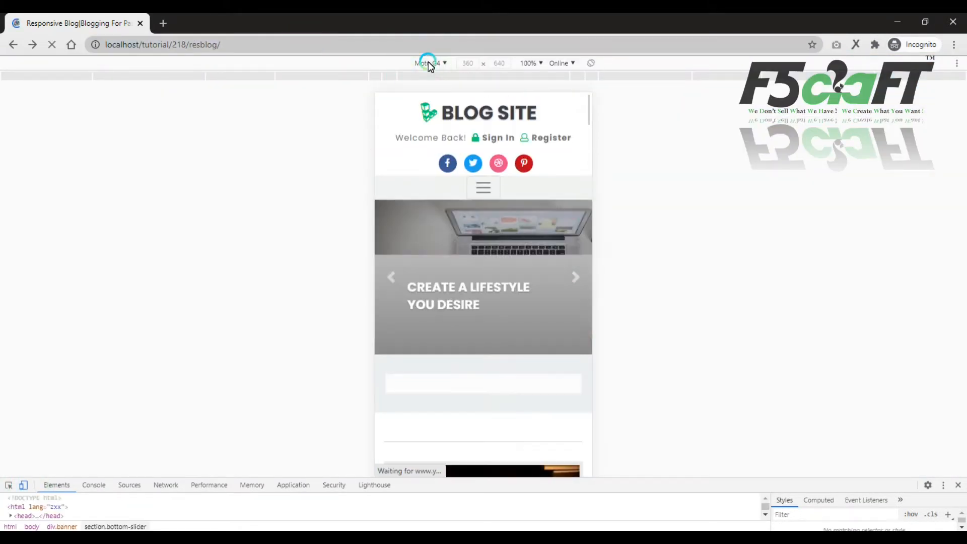
{"action": "left_click", "coordinate": [430, 62]}
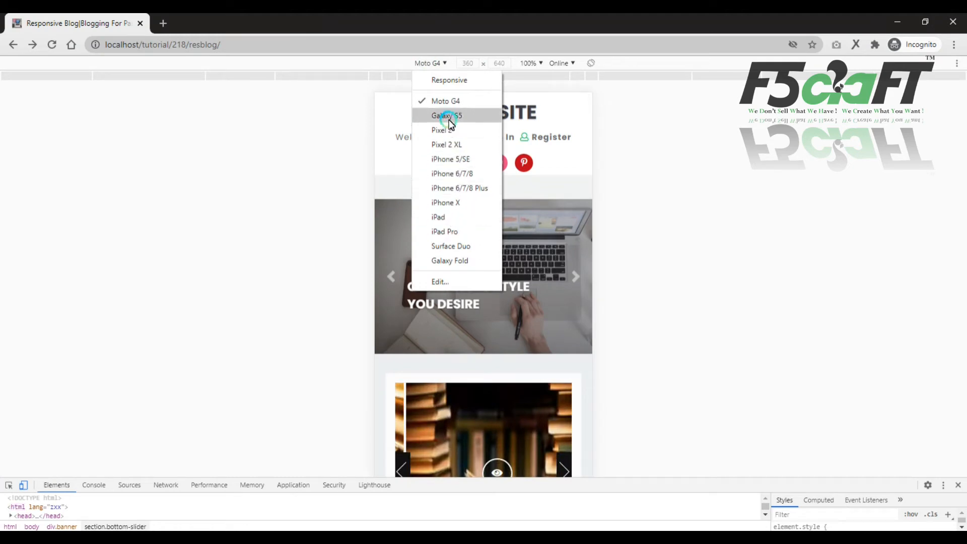
{"action": "left_click", "coordinate": [445, 203]}
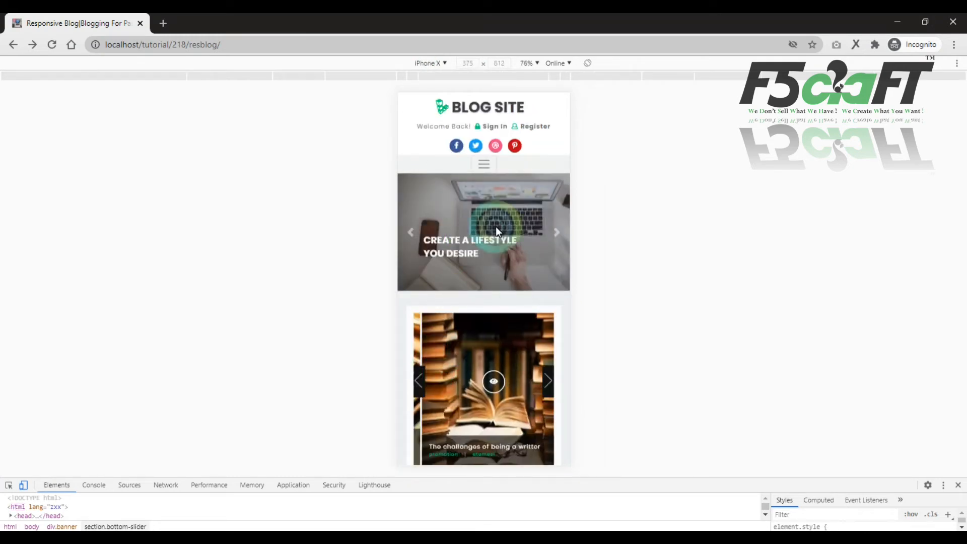
Step: Expand the mobile navigation menu and scroll through the posts
{"action": "left_click", "coordinate": [484, 164]}
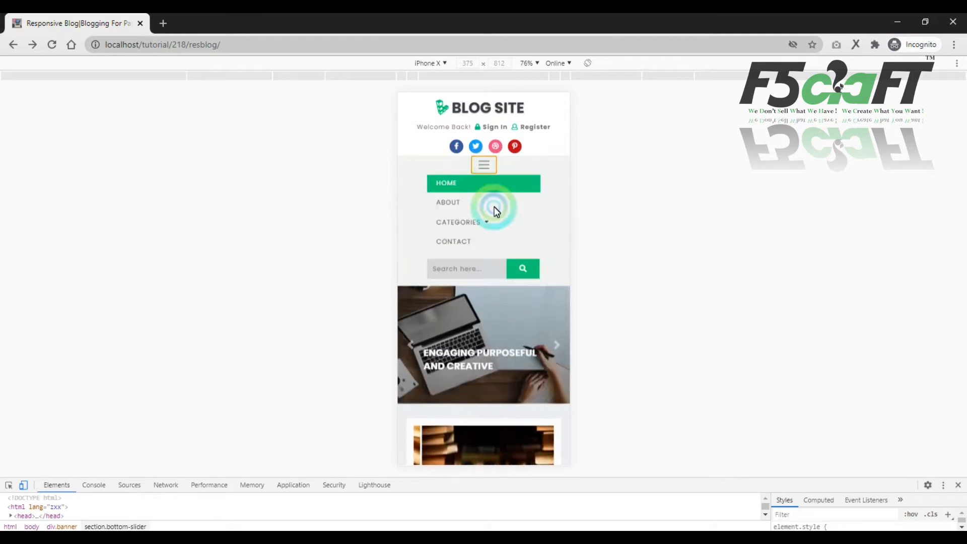
{"action": "scroll", "scroll_direction": "down", "scroll_amount": 3}
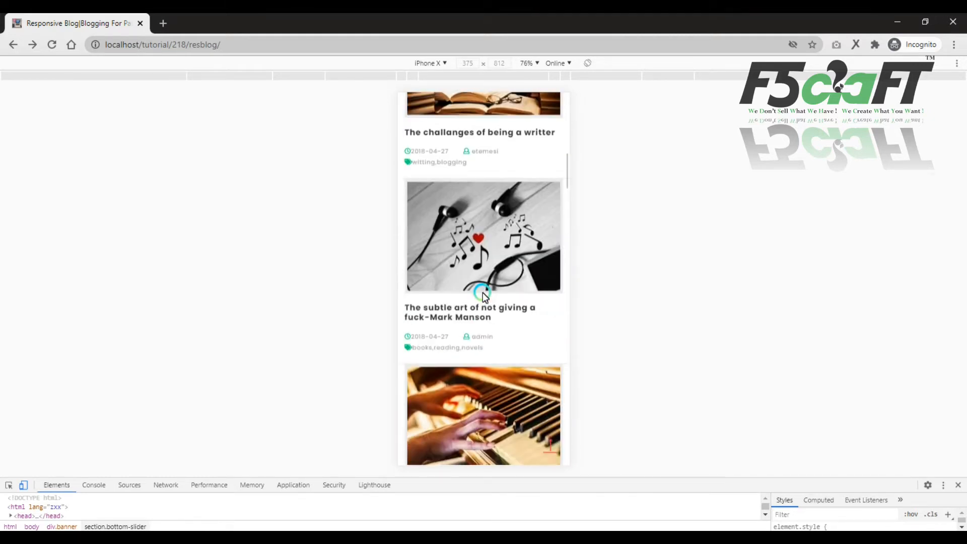
{"action": "scroll", "scroll_direction": "down", "scroll_amount": 3}
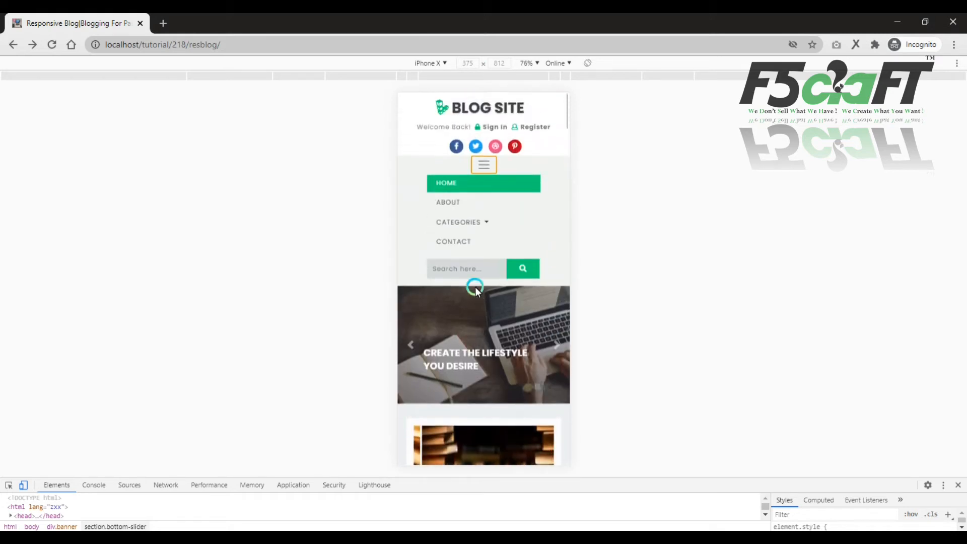
{"action": "mouse_move", "coordinate": [455, 202]}
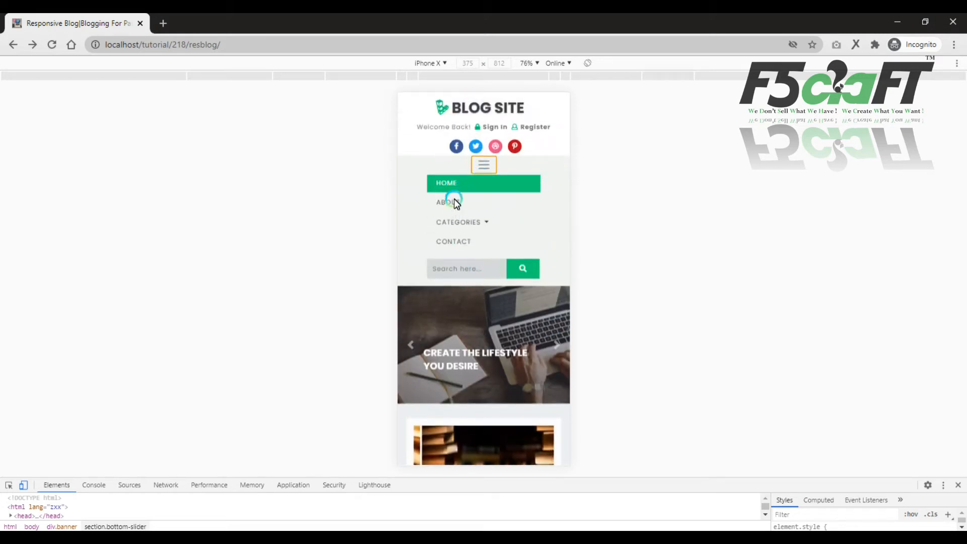
Step: Return to the desktop layout and scroll to the three-post carousel below the hero banner
{"action": "left_click", "coordinate": [444, 202]}
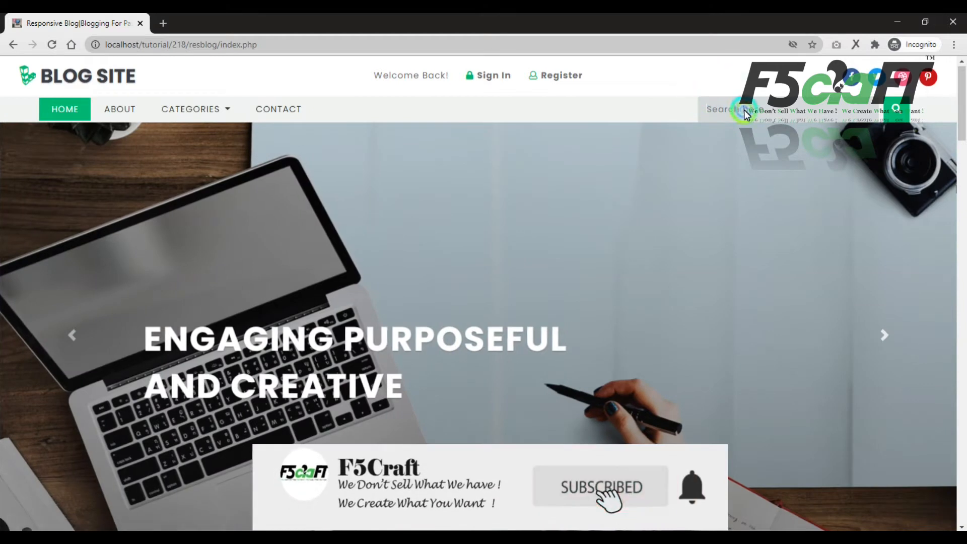
{"action": "left_click", "coordinate": [191, 109]}
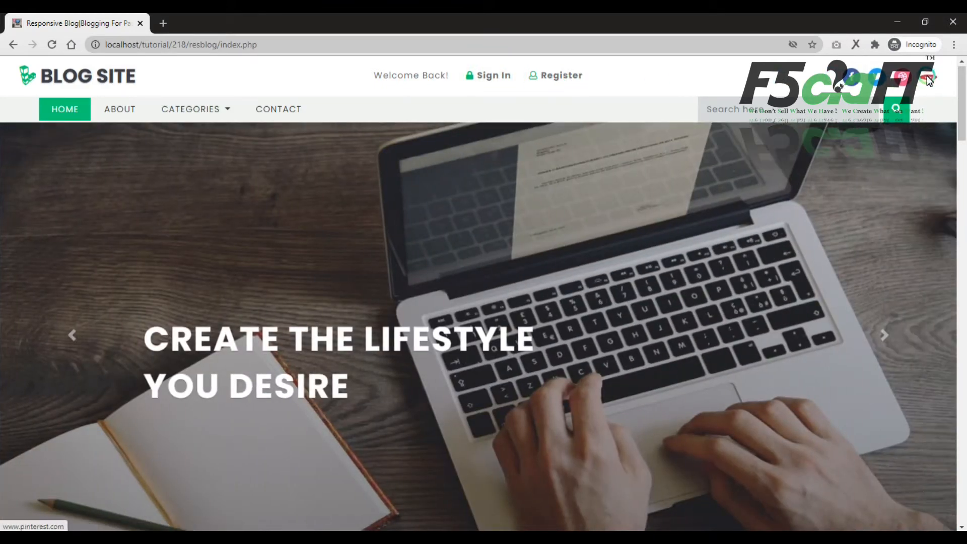
{"action": "scroll", "scroll_direction": "down", "scroll_amount": 3}
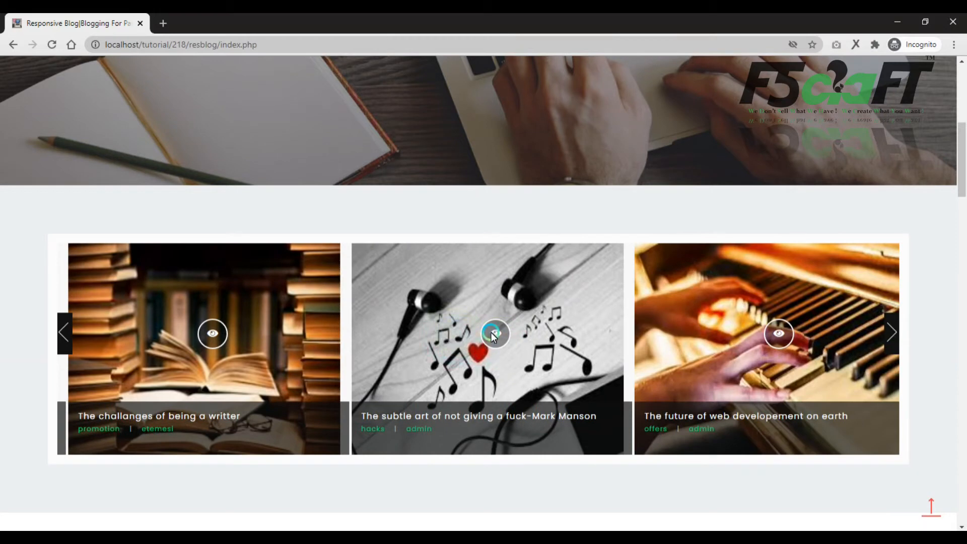
Step: Scroll the homepage down through its posts to the footer
{"action": "left_click", "coordinate": [496, 333]}
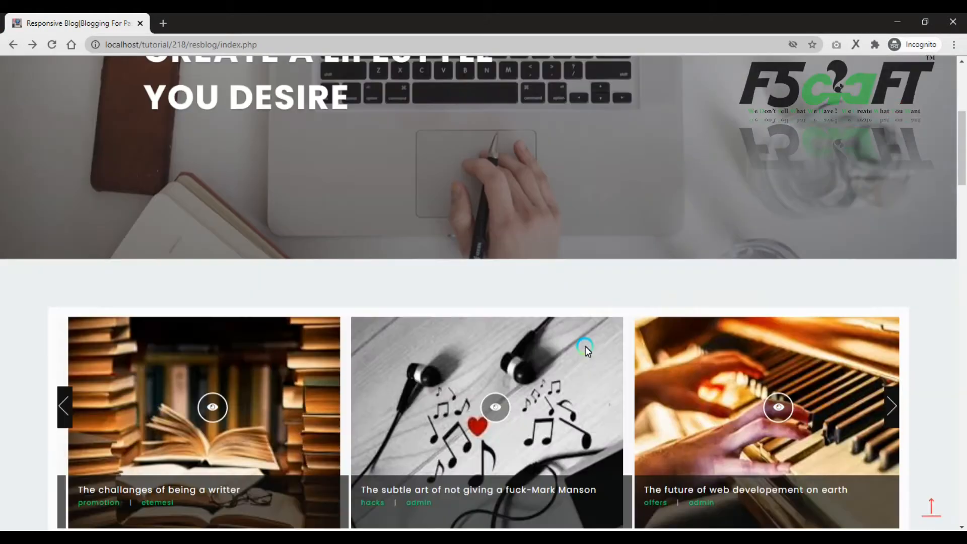
{"action": "scroll", "scroll_direction": "down", "scroll_amount": 3}
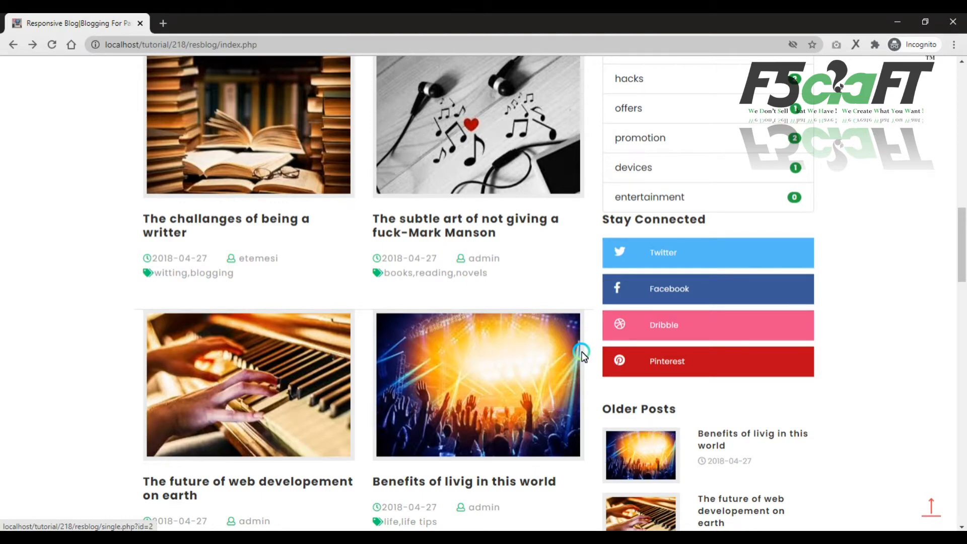
{"action": "scroll", "scroll_direction": "down", "scroll_amount": 3}
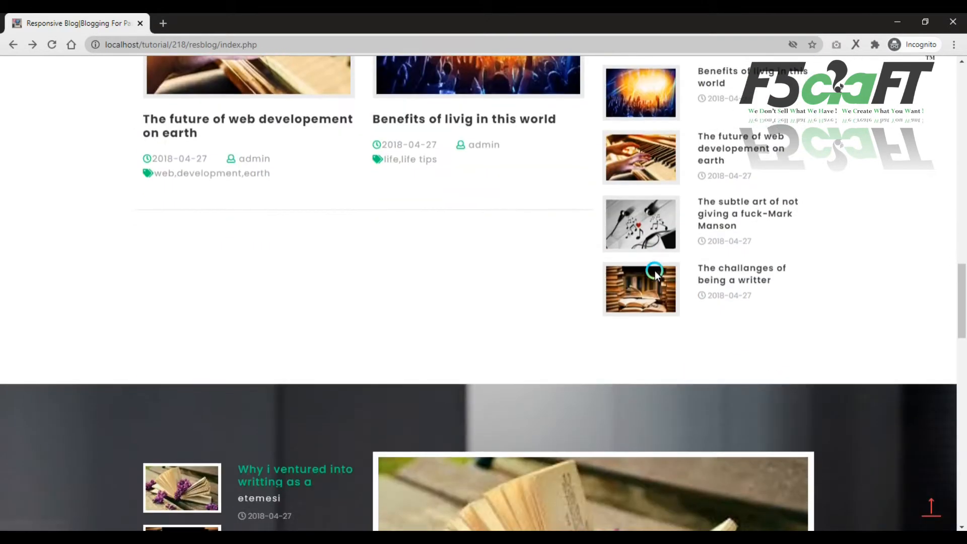
{"action": "scroll", "scroll_direction": "down", "scroll_amount": 3}
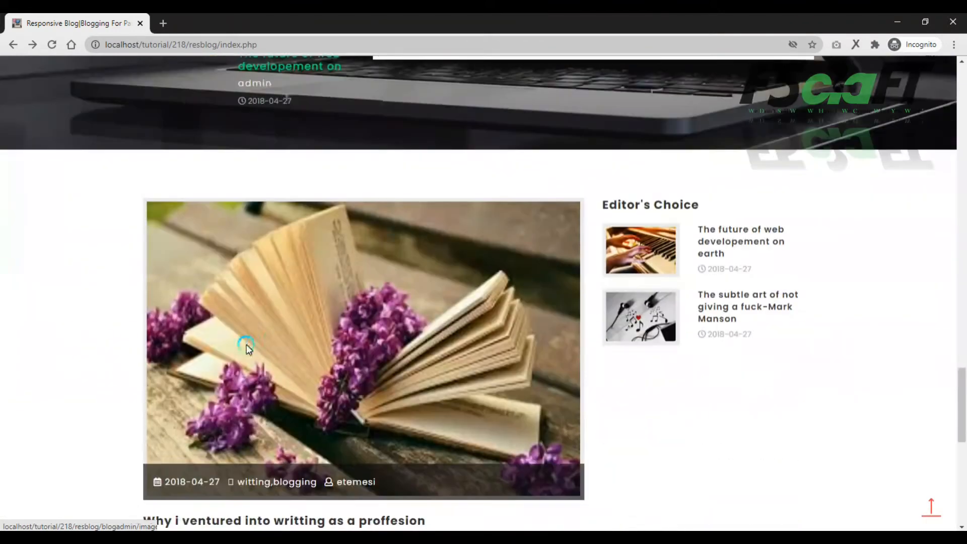
{"action": "scroll", "scroll_direction": "down", "scroll_amount": 3}
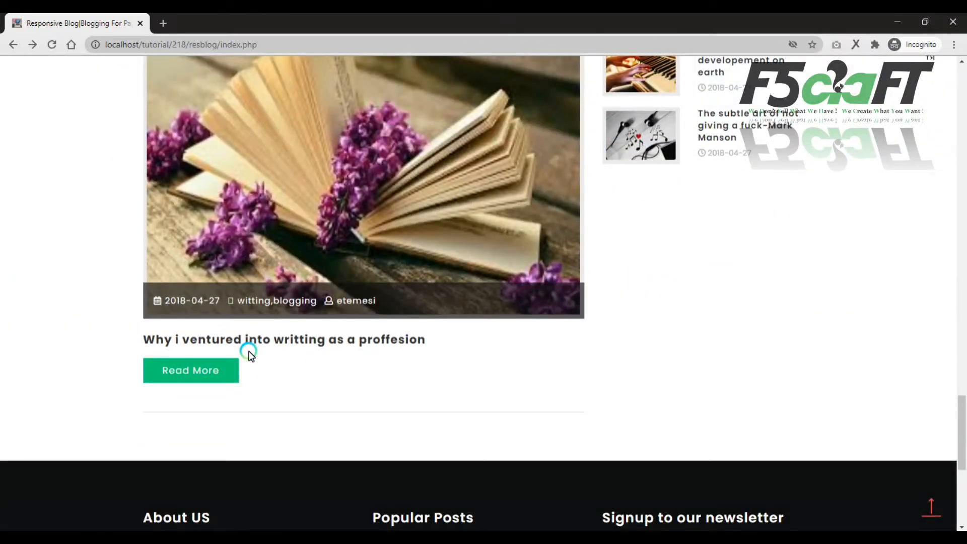
{"action": "scroll", "scroll_direction": "down", "scroll_amount": 3}
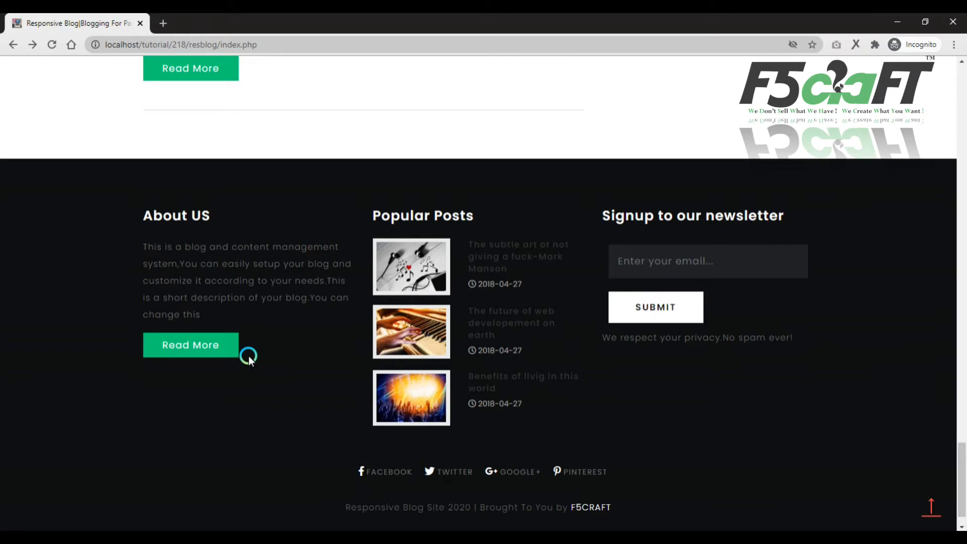
Step: Focus the newsletter email field and continue to the About page
{"action": "left_click", "coordinate": [708, 260]}
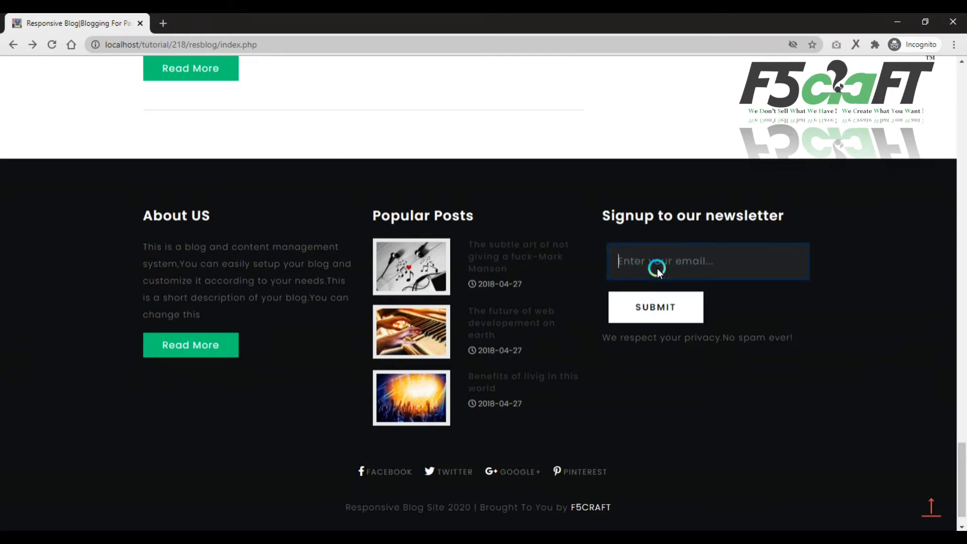
{"action": "mouse_move", "coordinate": [693, 219]}
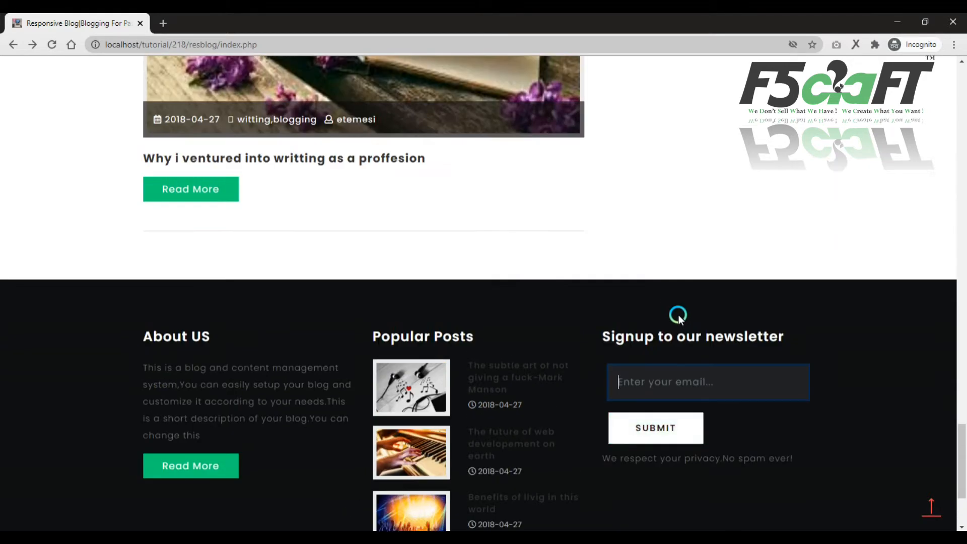
{"action": "scroll", "scroll_direction": "down", "scroll_amount": 3}
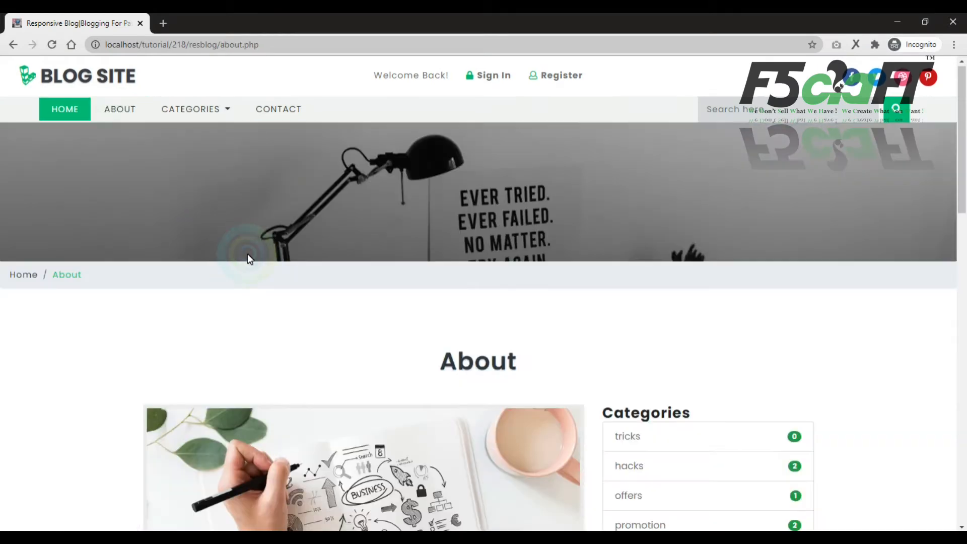
Step: Browse the tricks and hacks category pages from the CATEGORIES dropdown
{"action": "scroll", "scroll_direction": "down", "scroll_amount": 3}
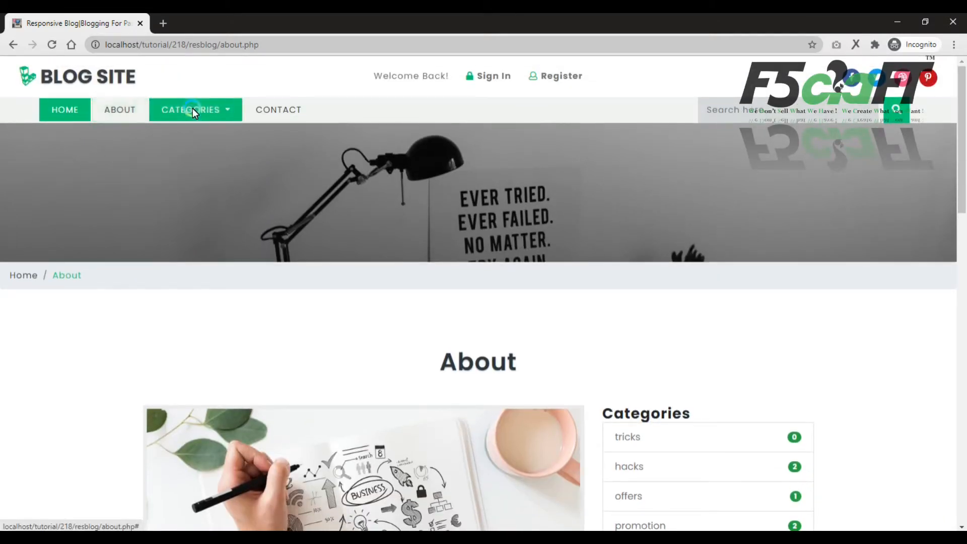
{"action": "left_click", "coordinate": [191, 109]}
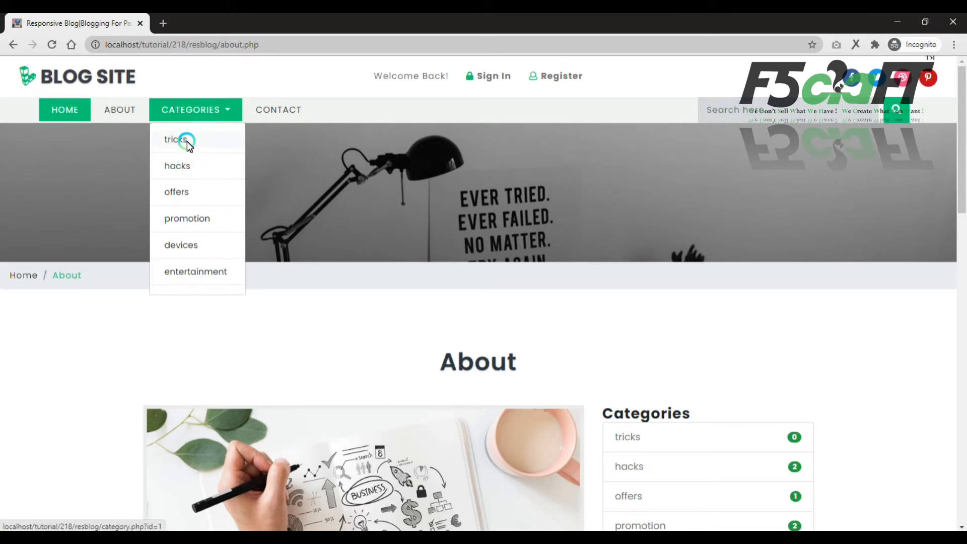
{"action": "left_click", "coordinate": [175, 139]}
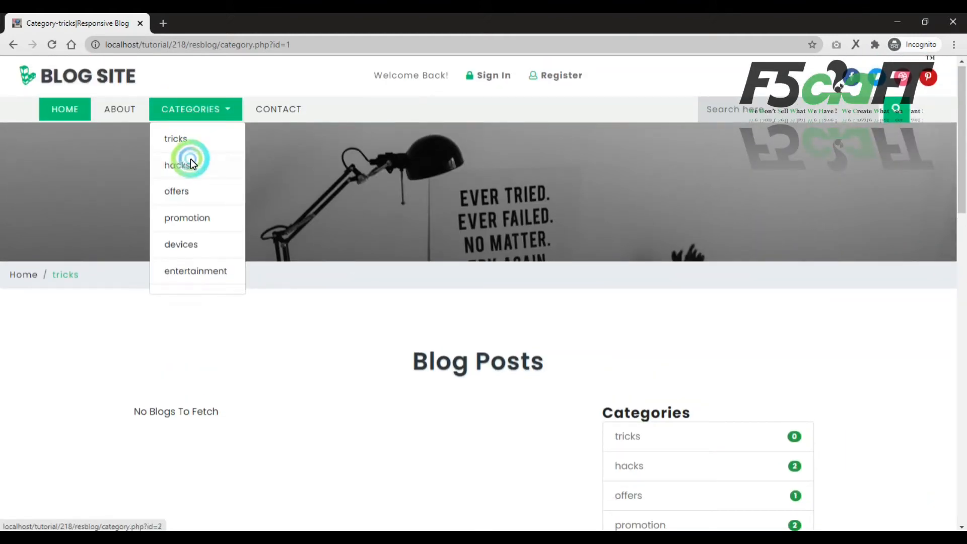
{"action": "left_click", "coordinate": [179, 164]}
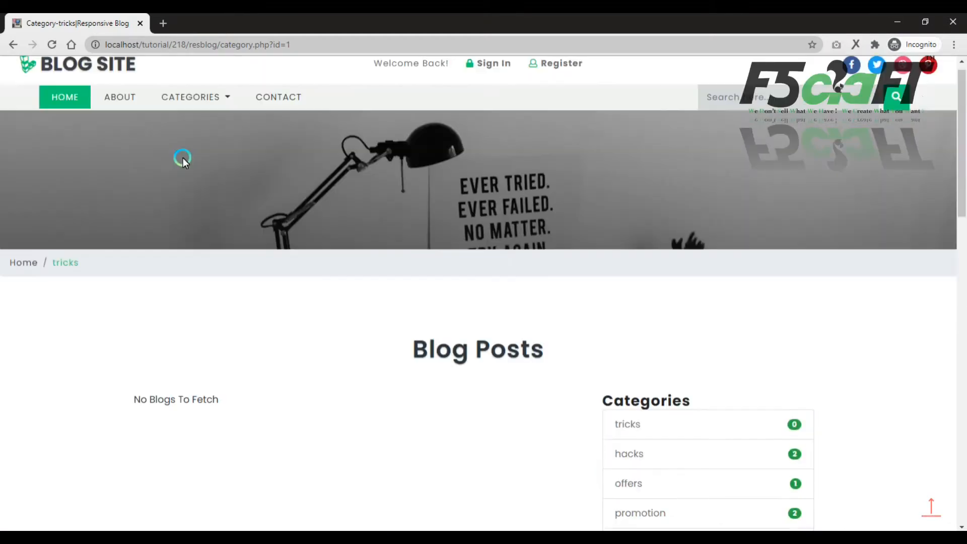
Step: Show the offers category's posts
{"action": "left_click", "coordinate": [628, 453]}
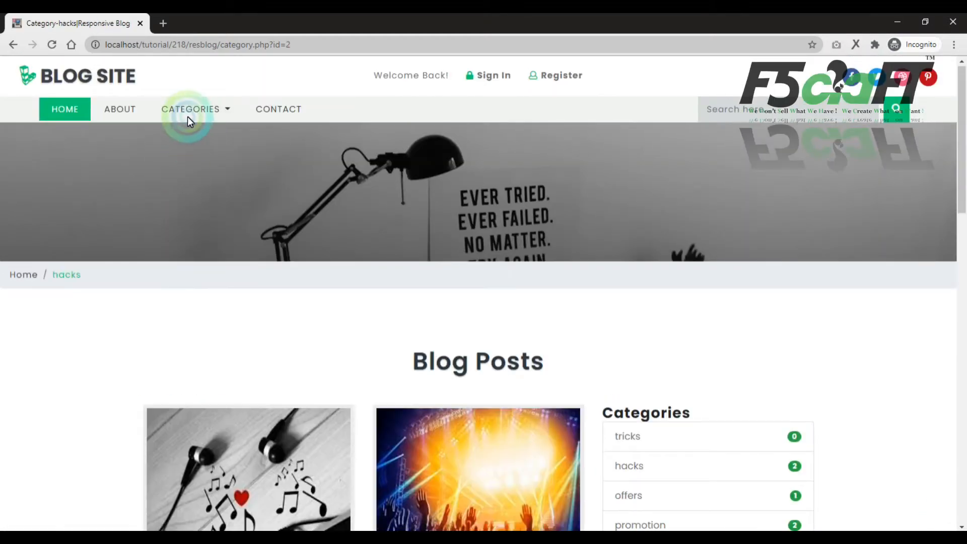
{"action": "scroll", "scroll_direction": "down", "scroll_amount": 3}
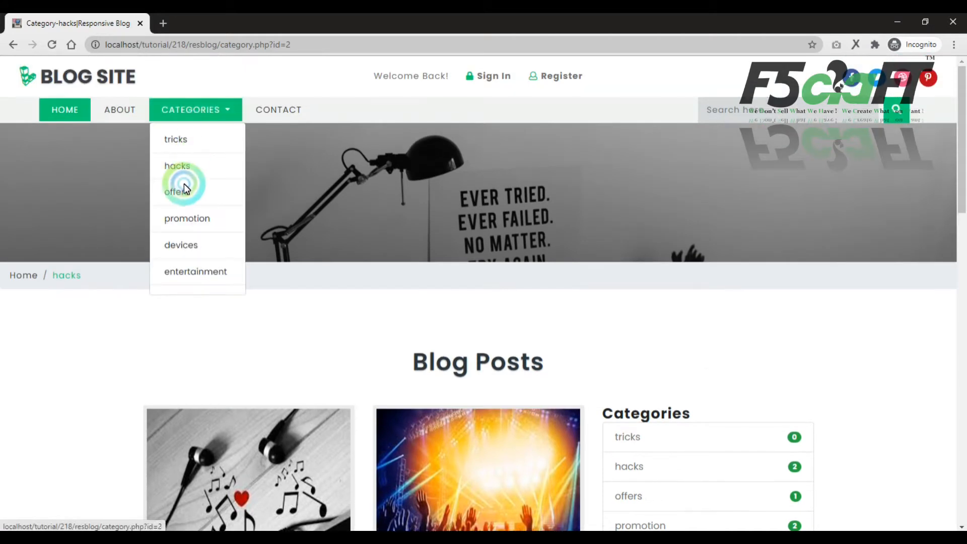
{"action": "left_click", "coordinate": [176, 191]}
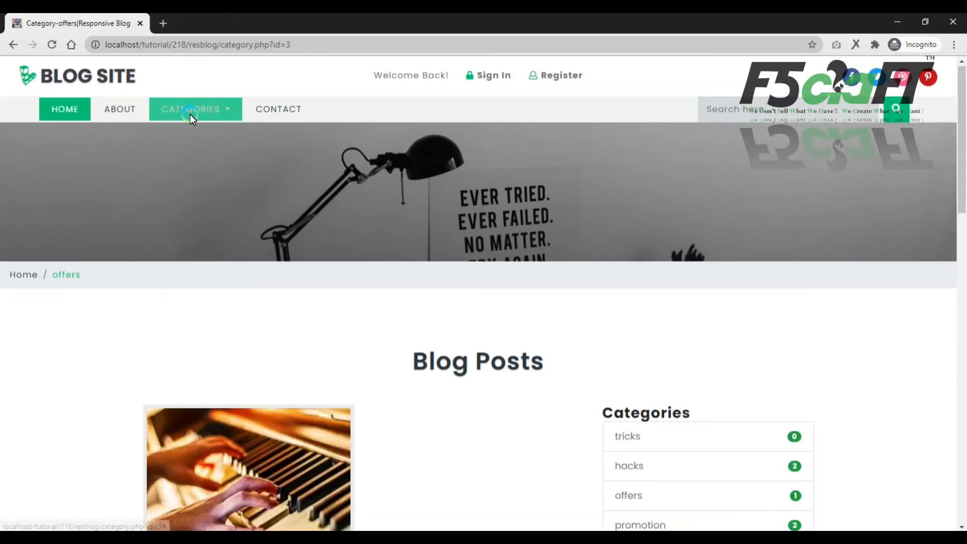
{"action": "left_click", "coordinate": [342, 320]}
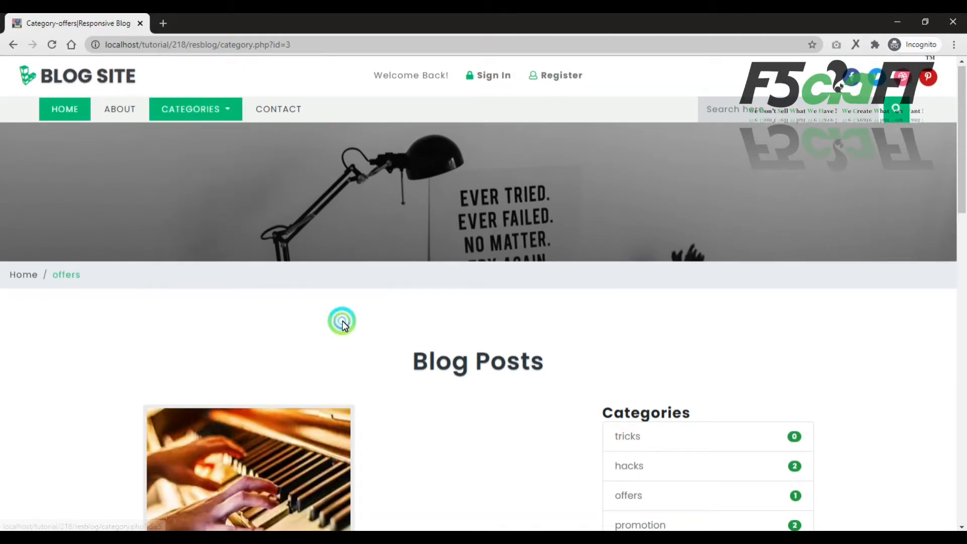
{"action": "scroll", "scroll_direction": "down", "scroll_amount": 3}
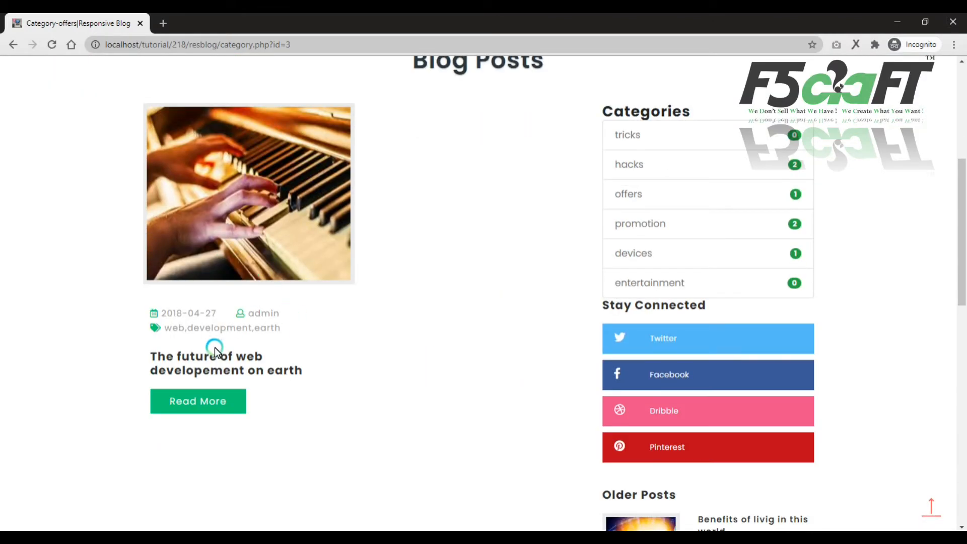
Step: Read the post 'The future of web developement on earth' and move to the promotion category
{"action": "left_click", "coordinate": [198, 401]}
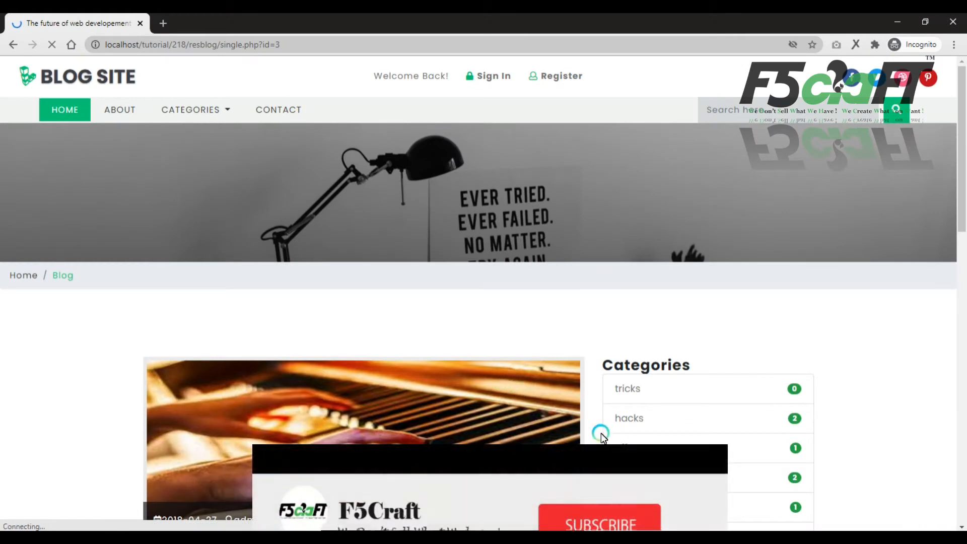
{"action": "left_click", "coordinate": [599, 516]}
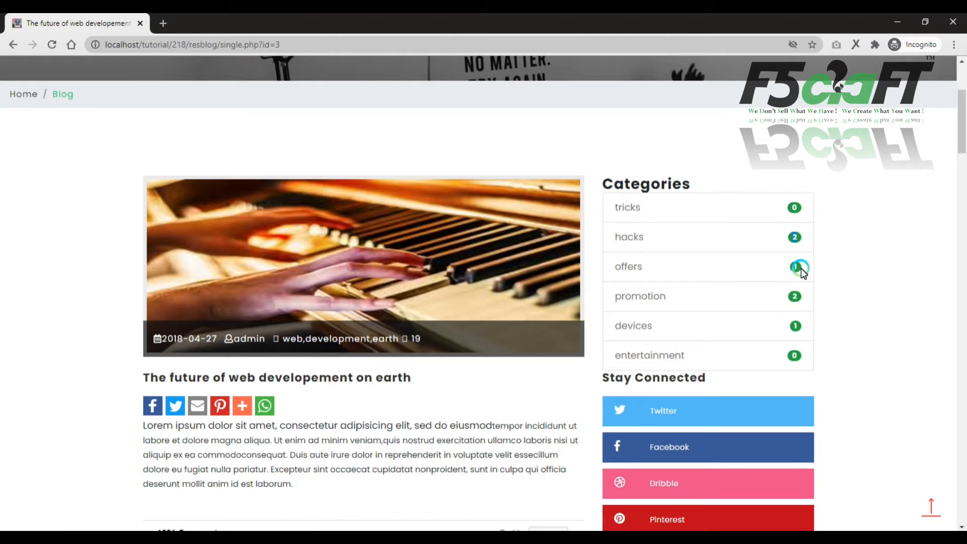
{"action": "mouse_move", "coordinate": [795, 297]}
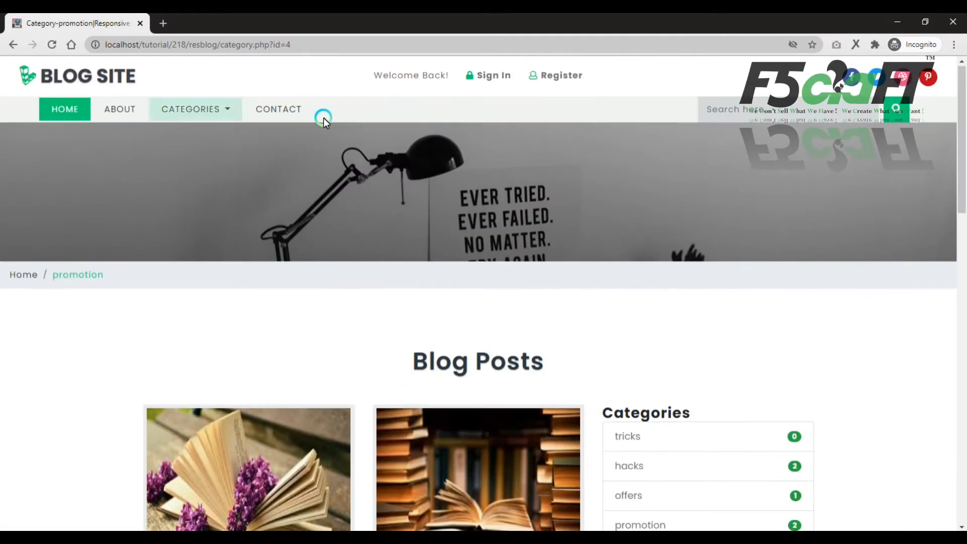
Step: View the Contact page's map and details, then go back to Home
{"action": "left_click", "coordinate": [278, 109]}
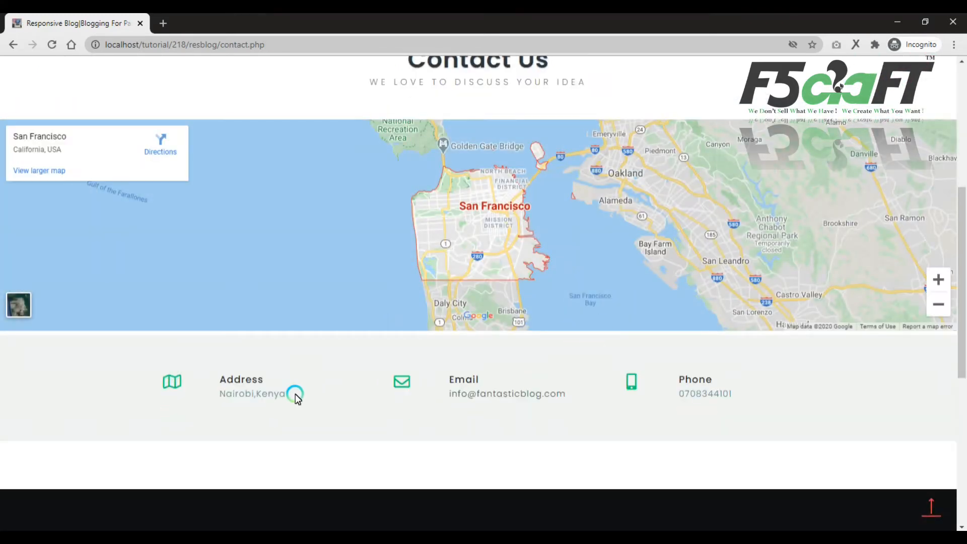
{"action": "scroll", "scroll_direction": "down", "scroll_amount": 3}
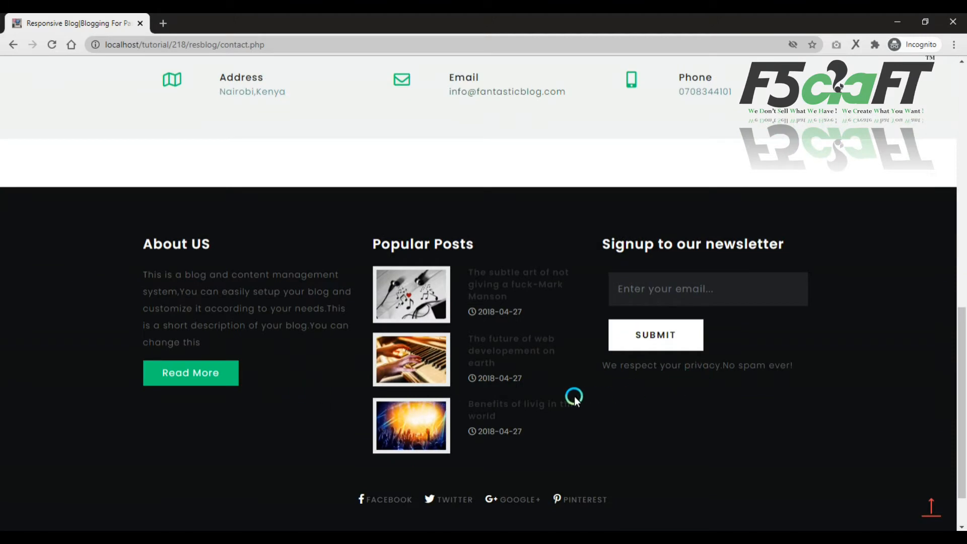
{"action": "scroll", "scroll_direction": "down", "scroll_amount": 3}
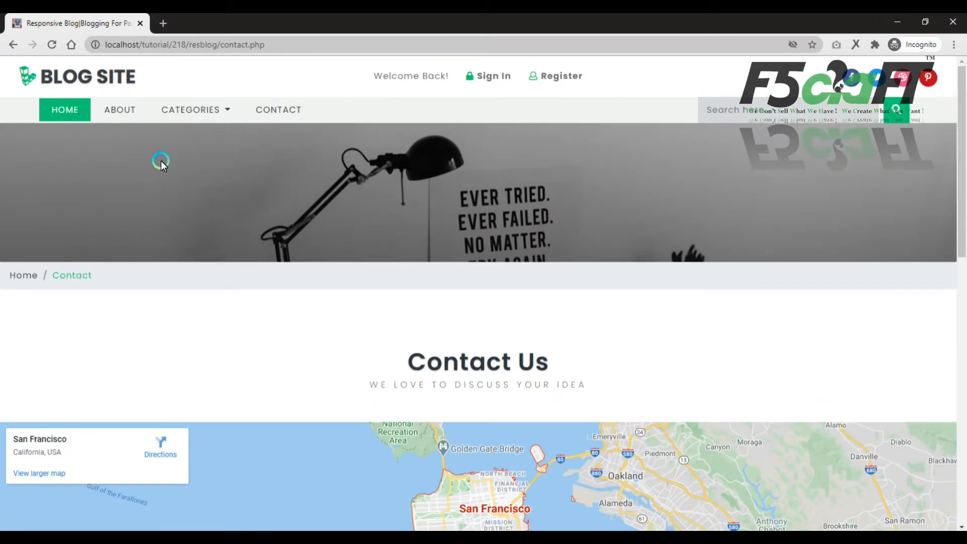
{"action": "left_click", "coordinate": [77, 76]}
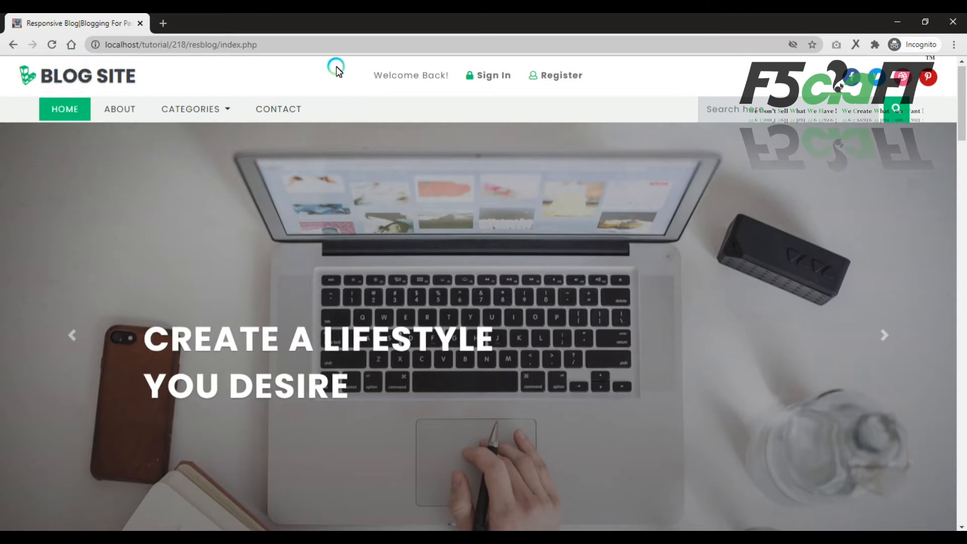
Step: Inspect the Sign Up form with authors kept as the group, then switch to Sign In
{"action": "left_click", "coordinate": [554, 75]}
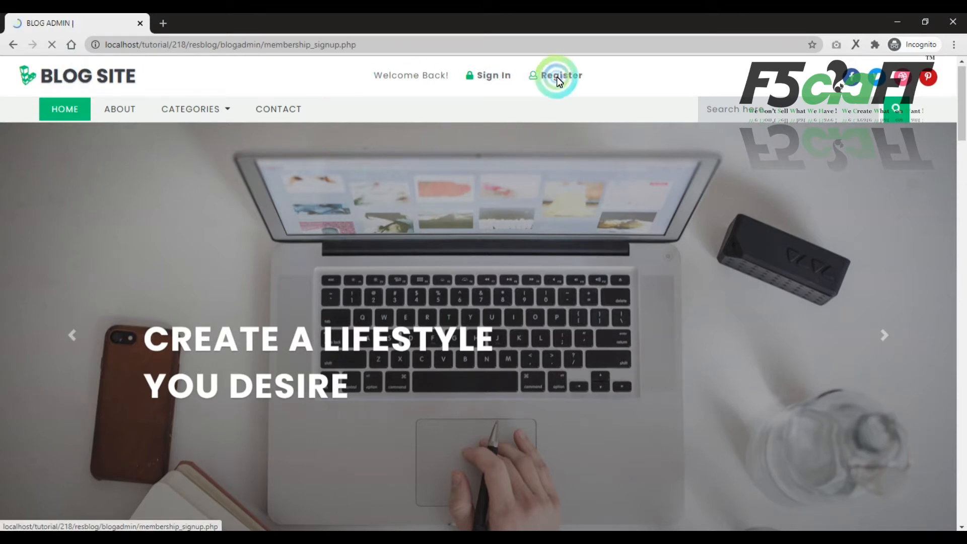
{"action": "left_click", "coordinate": [558, 76]}
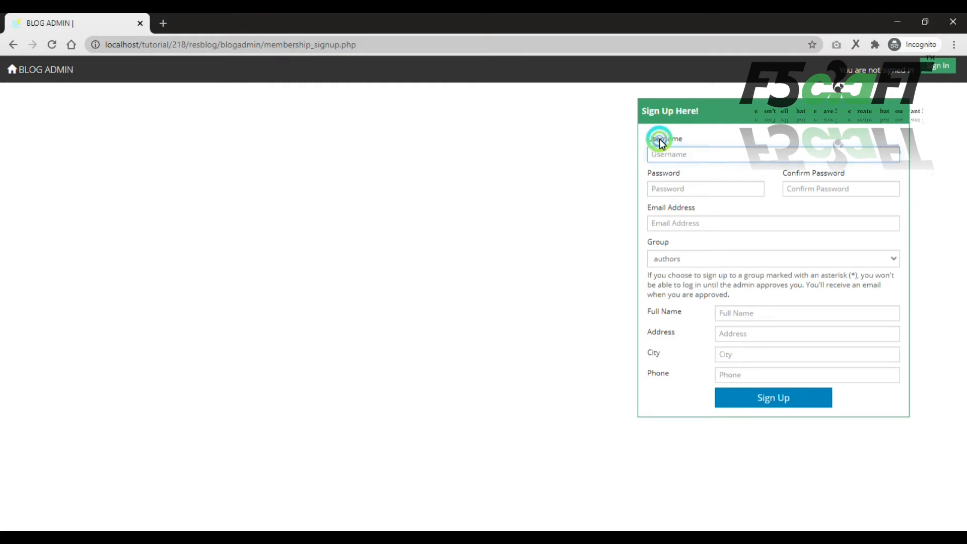
{"action": "left_click", "coordinate": [772, 397]}
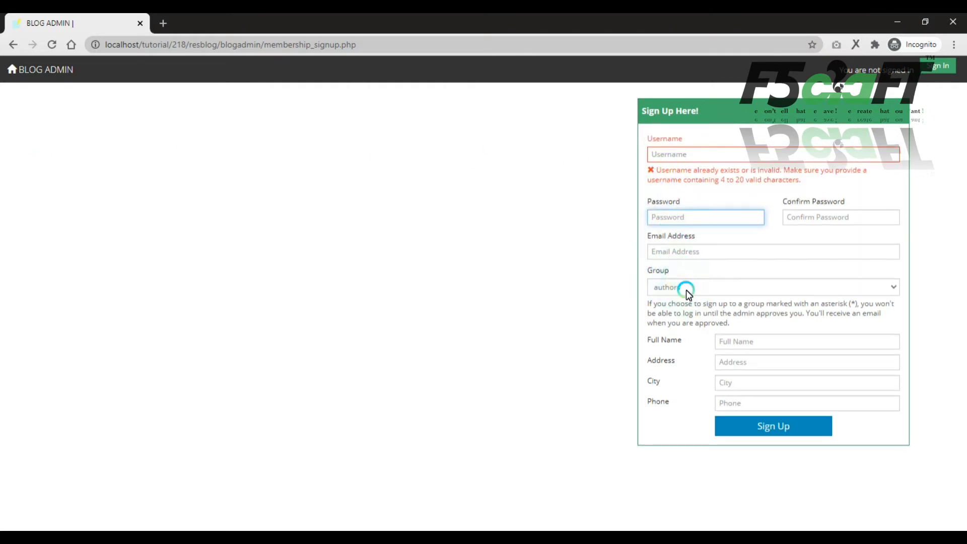
{"action": "left_click", "coordinate": [772, 287]}
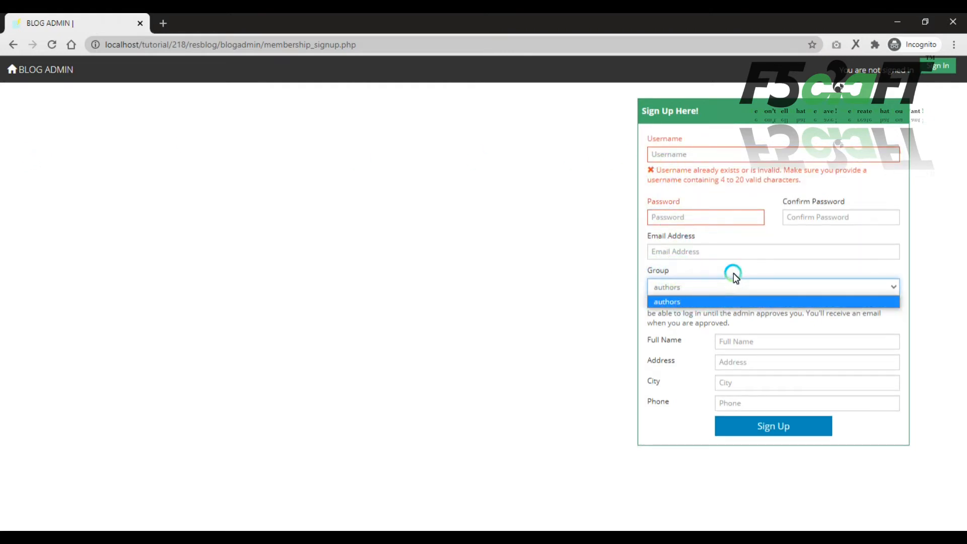
{"action": "left_click", "coordinate": [667, 301]}
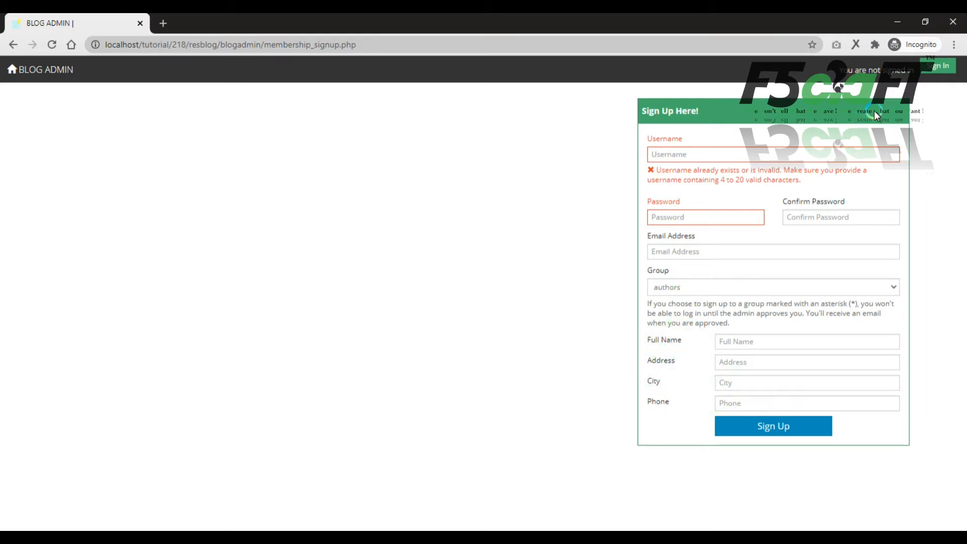
{"action": "left_click", "coordinate": [939, 65]}
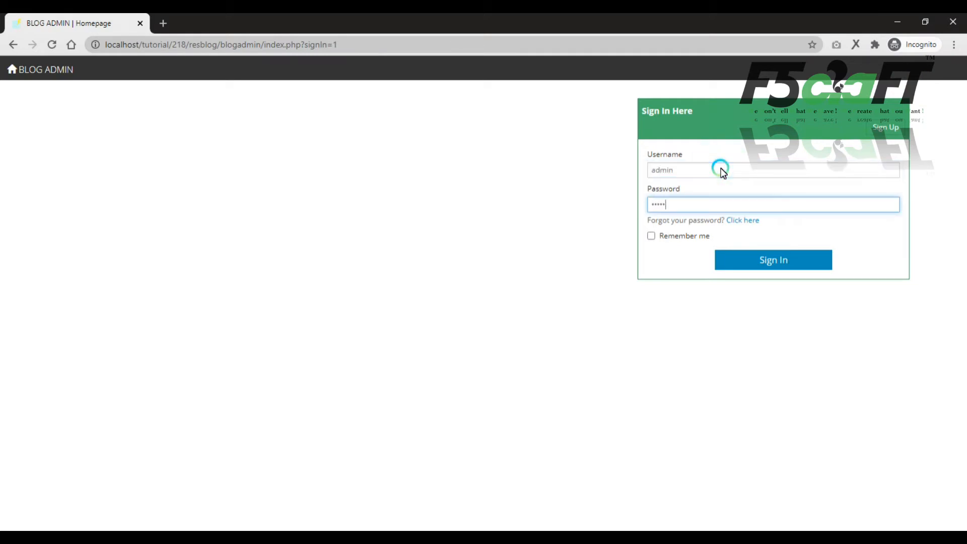
Step: Sign in as admin and open the dashboard's Blogs list
{"action": "left_click", "coordinate": [773, 259]}
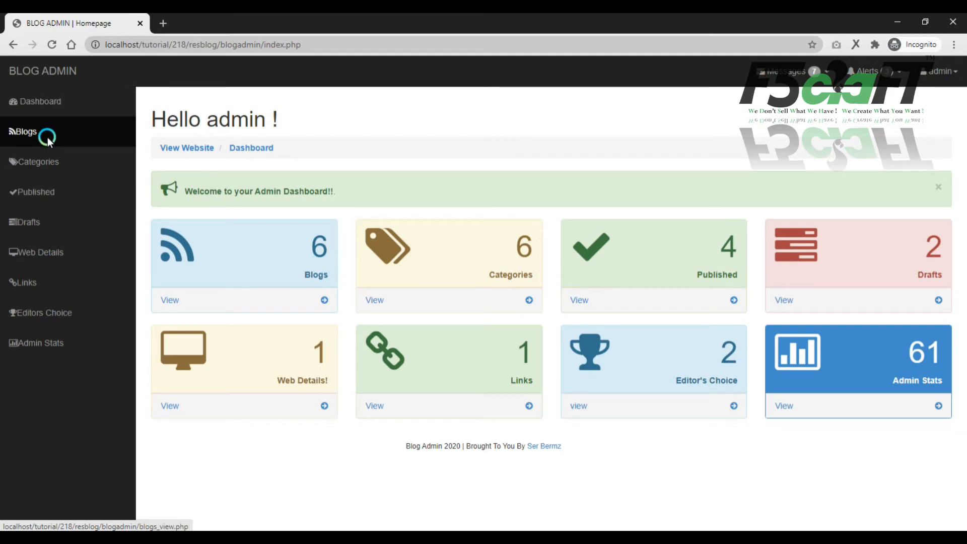
{"action": "left_click", "coordinate": [24, 131]}
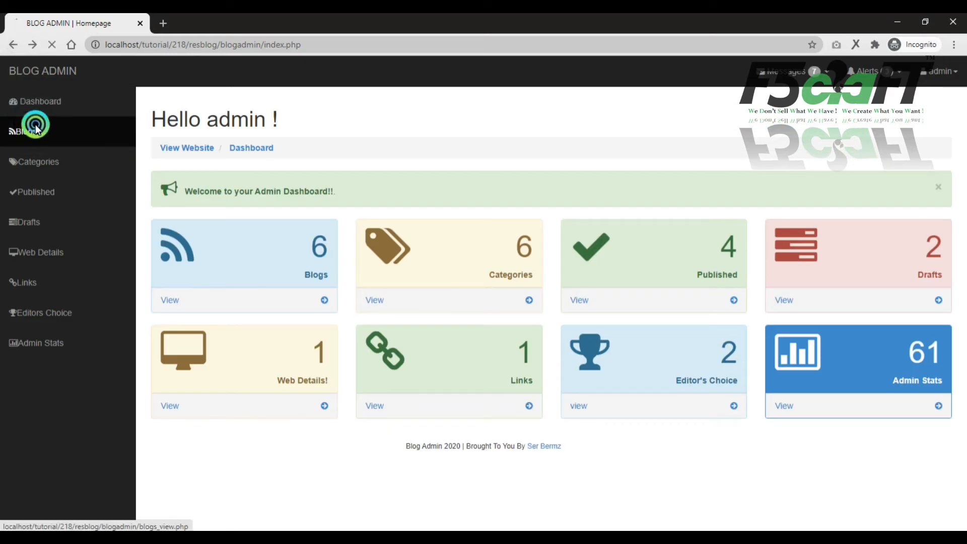
{"action": "left_click", "coordinate": [27, 131]}
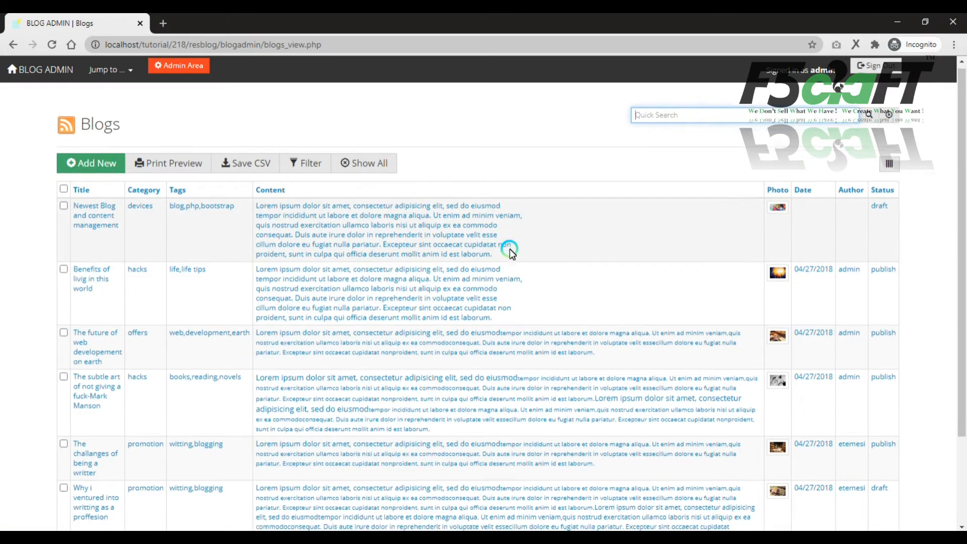
Step: Quick Search the blogs list for 'offer', leaving one matching post
{"action": "scroll", "scroll_direction": "down", "scroll_amount": 3}
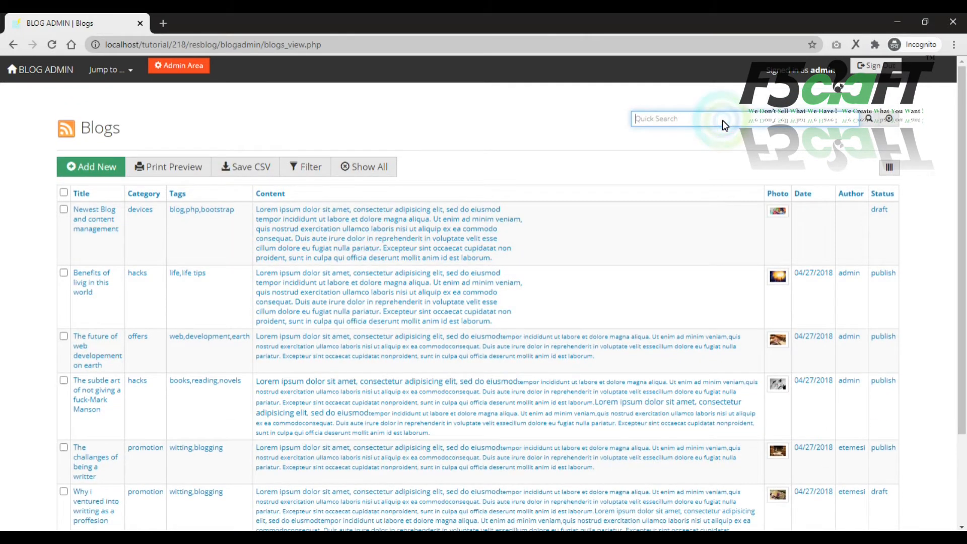
{"action": "type", "text": "offer"}
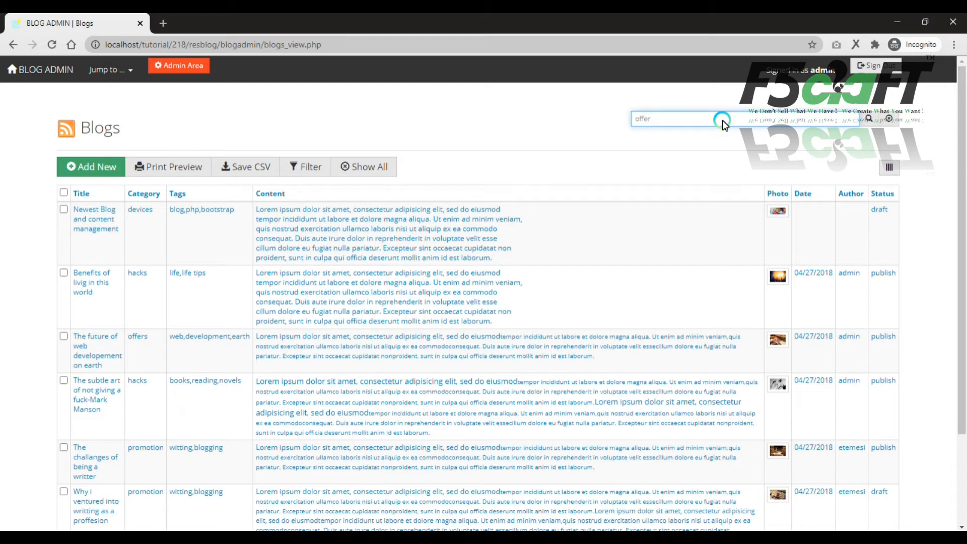
{"action": "left_click", "coordinate": [869, 119]}
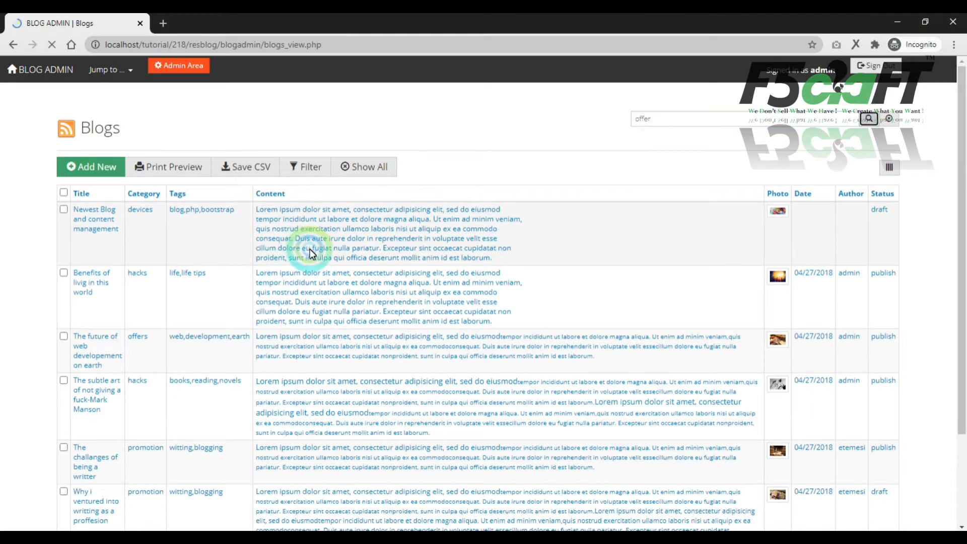
{"action": "left_click", "coordinate": [868, 119]}
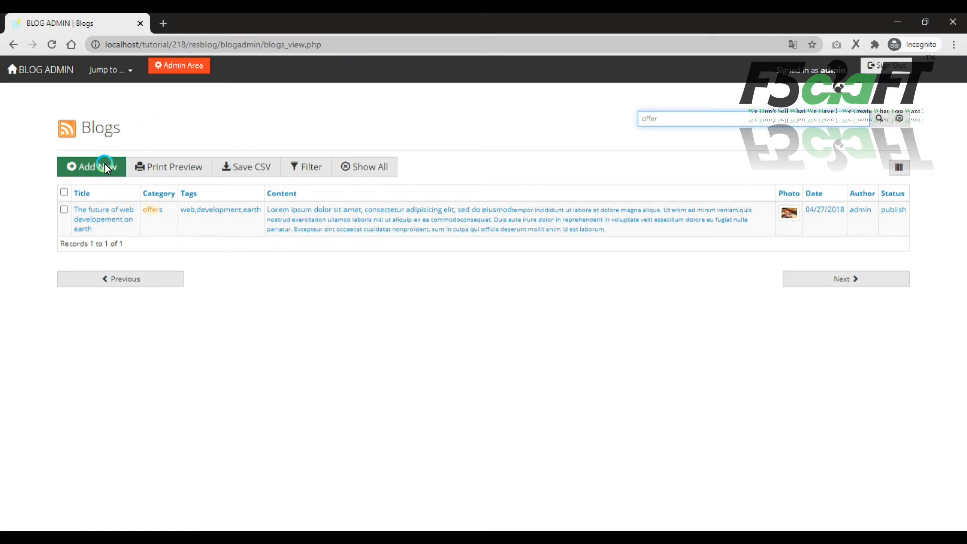
Step: Fill a new post with title 'testing', category devices, tags 'f5craft' and content 'bloggers'
{"action": "left_click", "coordinate": [91, 166]}
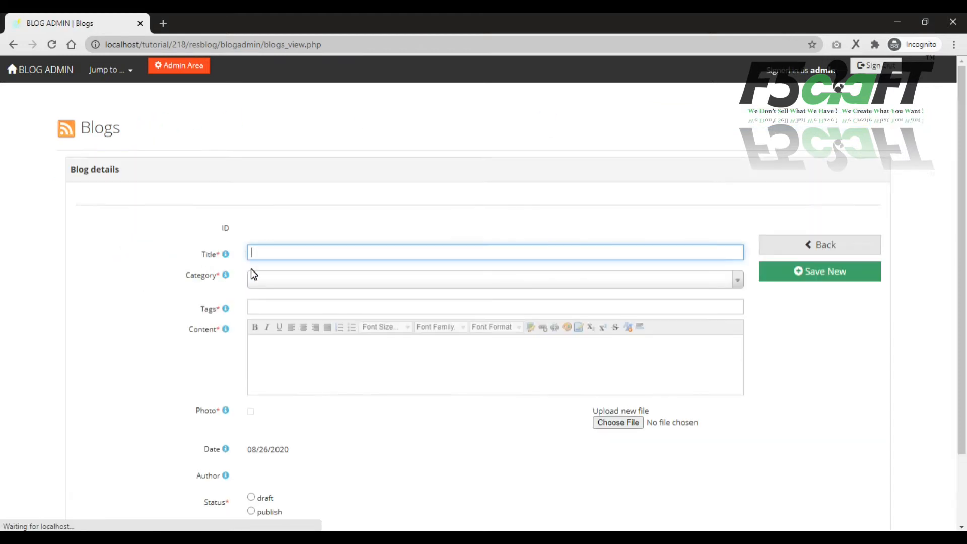
{"action": "left_click", "coordinate": [494, 279]}
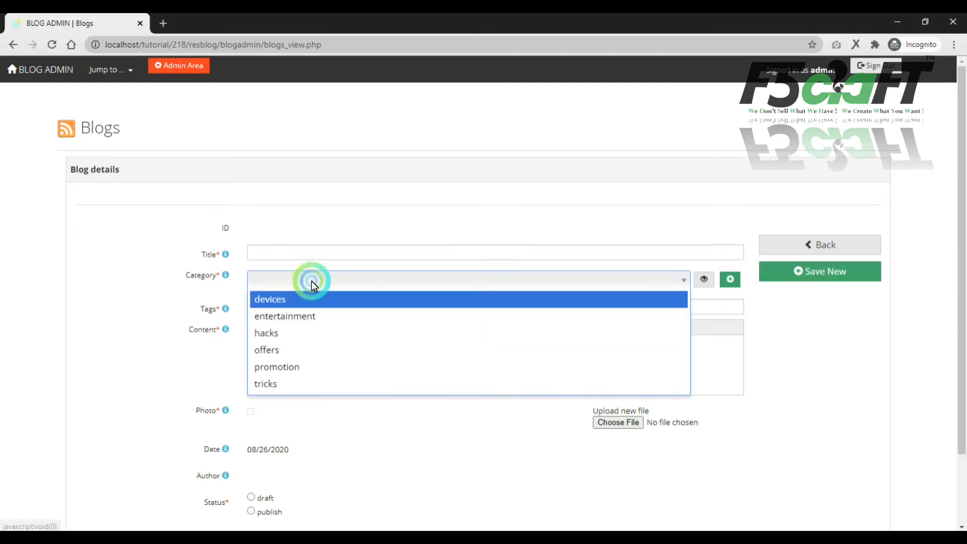
{"action": "left_click", "coordinate": [270, 300]}
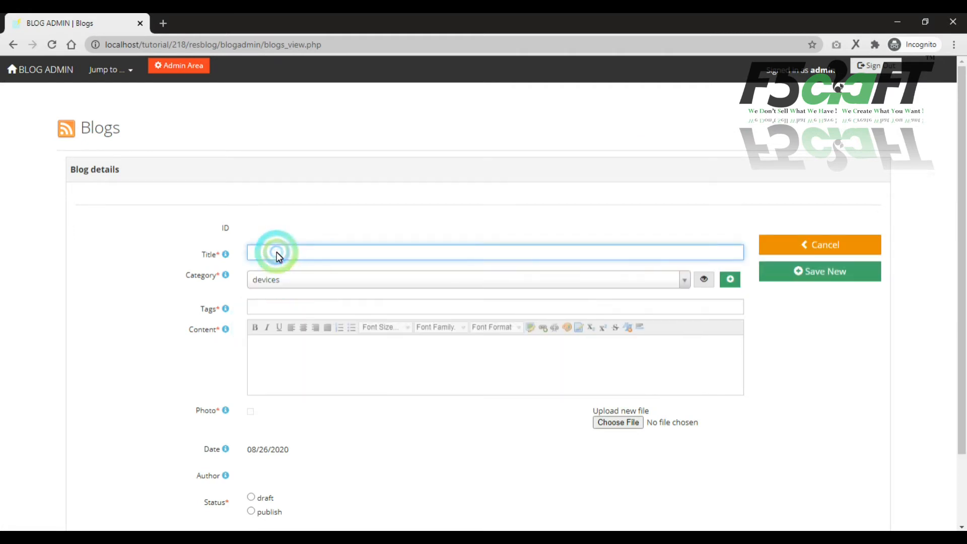
{"action": "type", "text": "testing"}
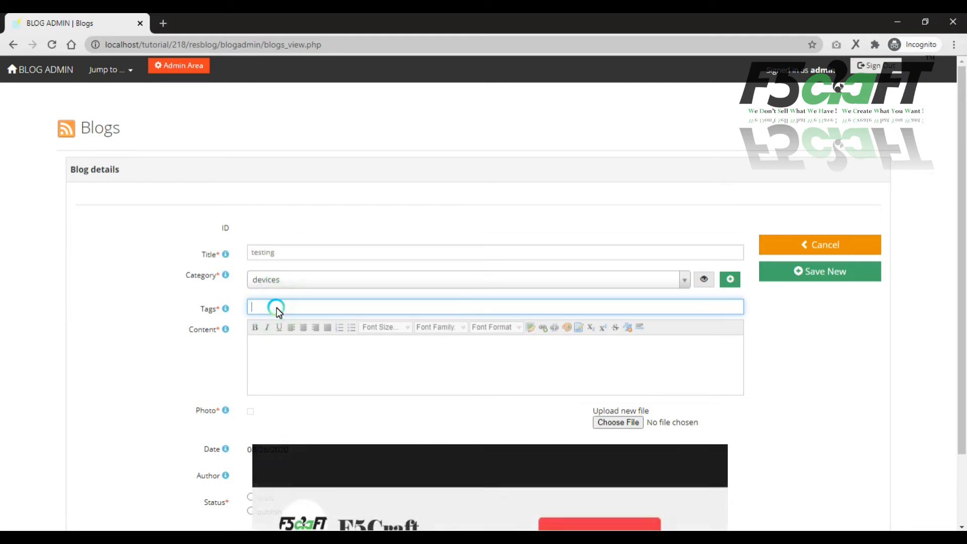
{"action": "type", "text": "f5craft"}
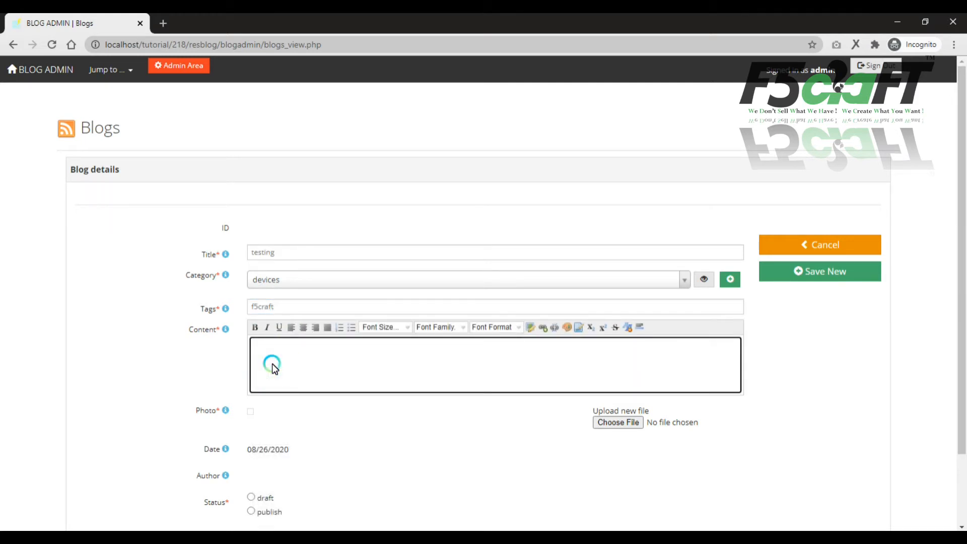
{"action": "type", "text": "bloggers"}
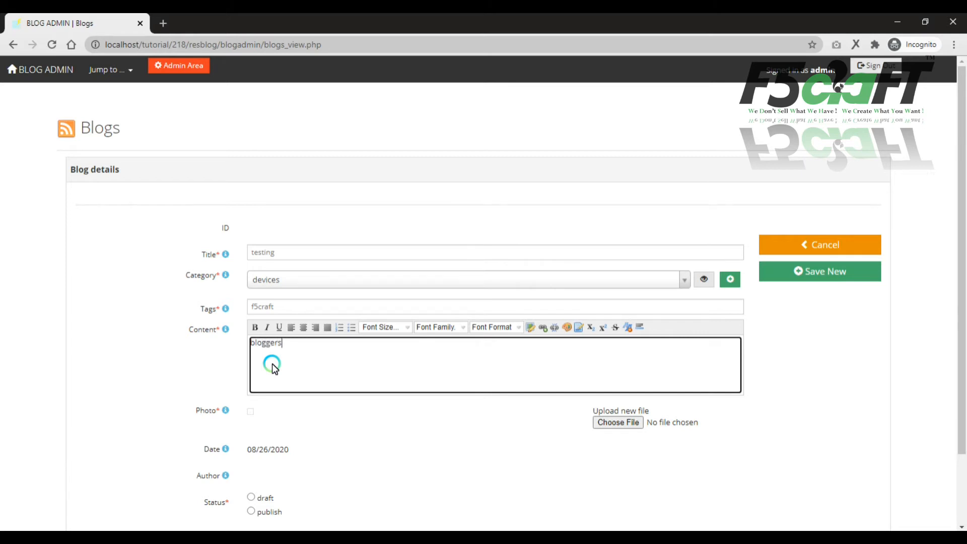
{"action": "left_click", "coordinate": [819, 271]}
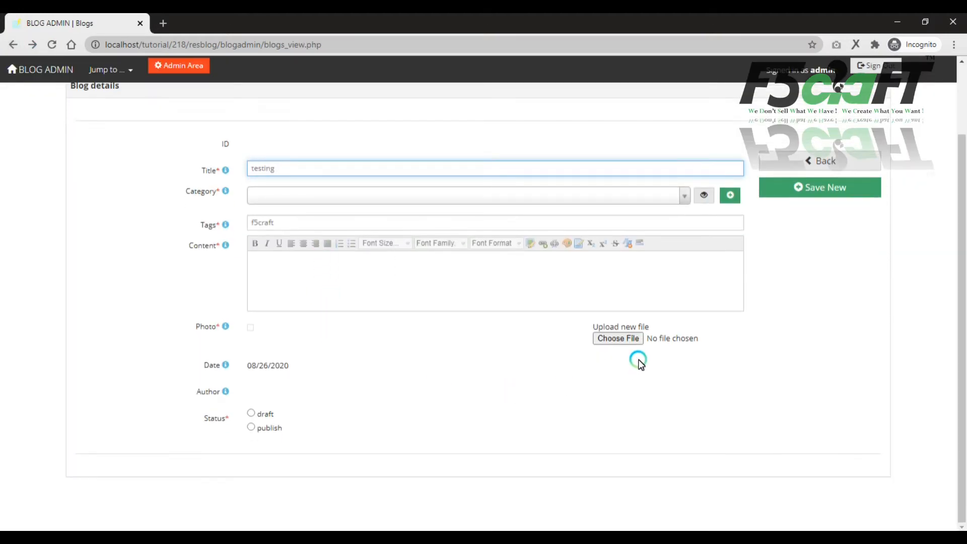
Step: Choose 13.jpg from the Pictures folder as the post's photo
{"action": "left_click", "coordinate": [617, 338]}
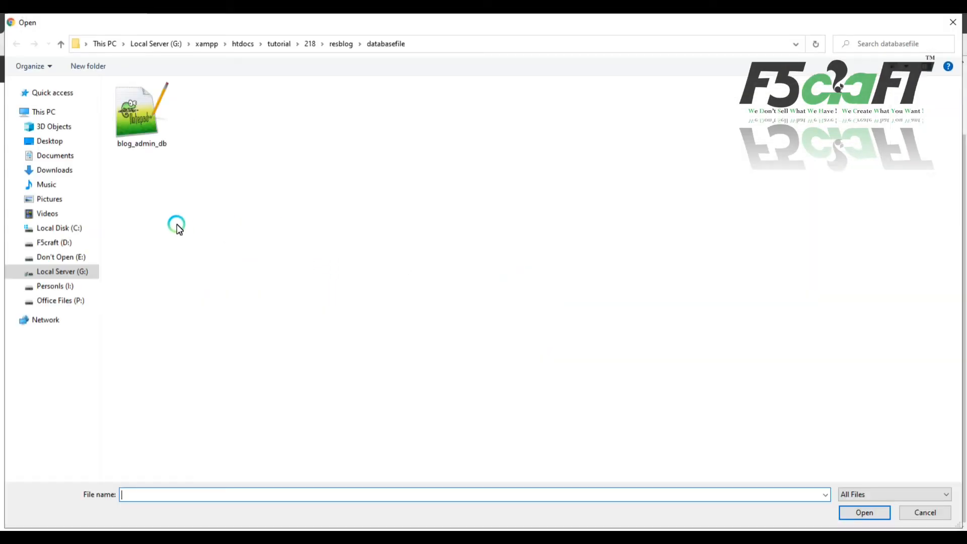
{"action": "left_click", "coordinate": [49, 199]}
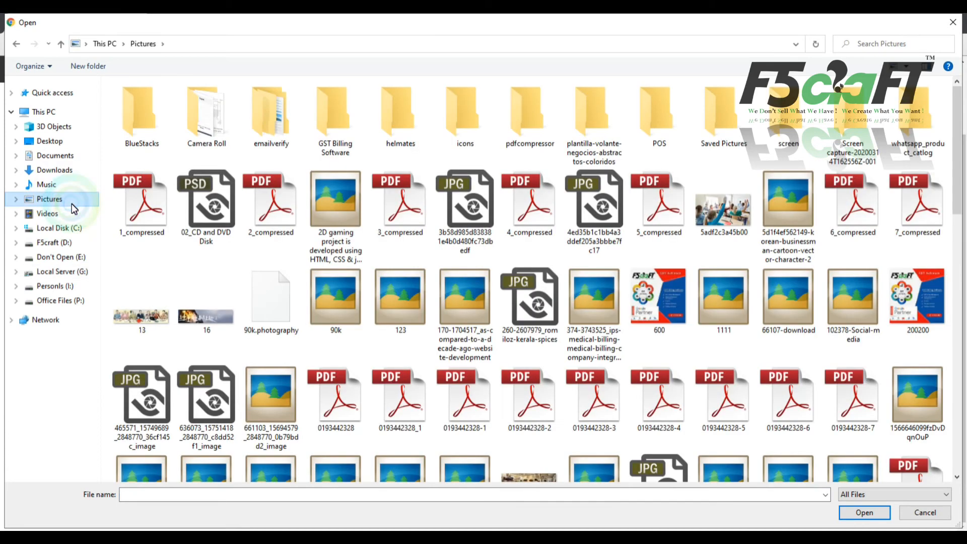
{"action": "left_click", "coordinate": [864, 513]}
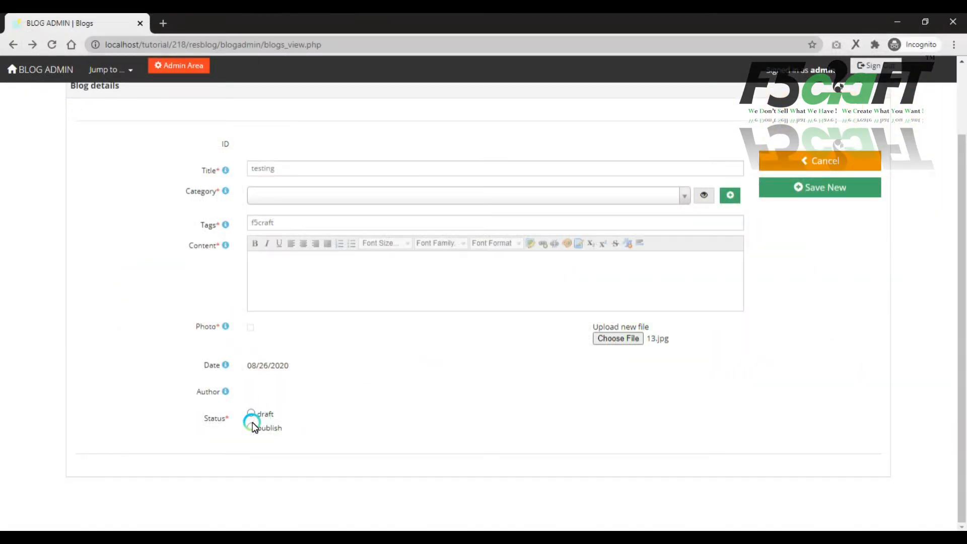
Step: Set status to publish, enter content 'testing bloggers' and save the new post as record 7
{"action": "left_click", "coordinate": [251, 426]}
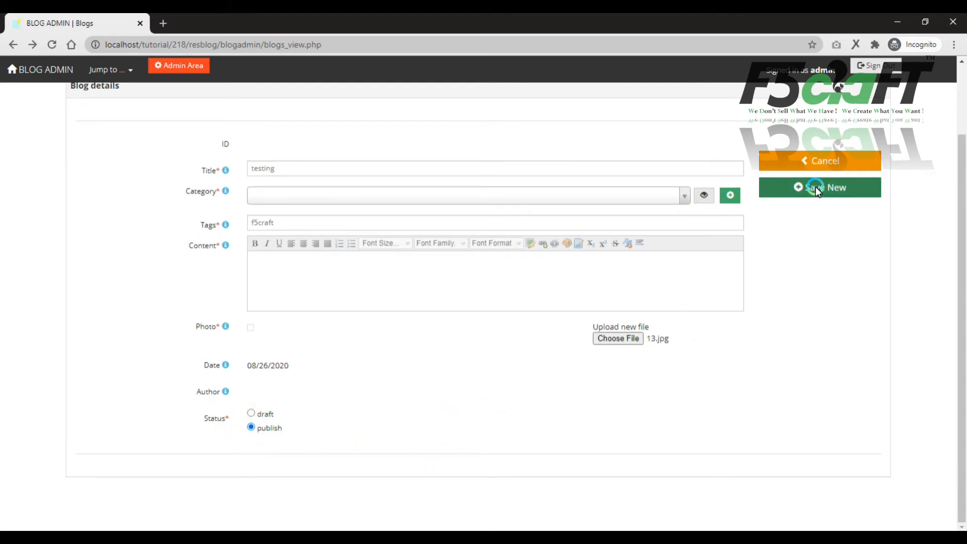
{"action": "left_click", "coordinate": [465, 196]}
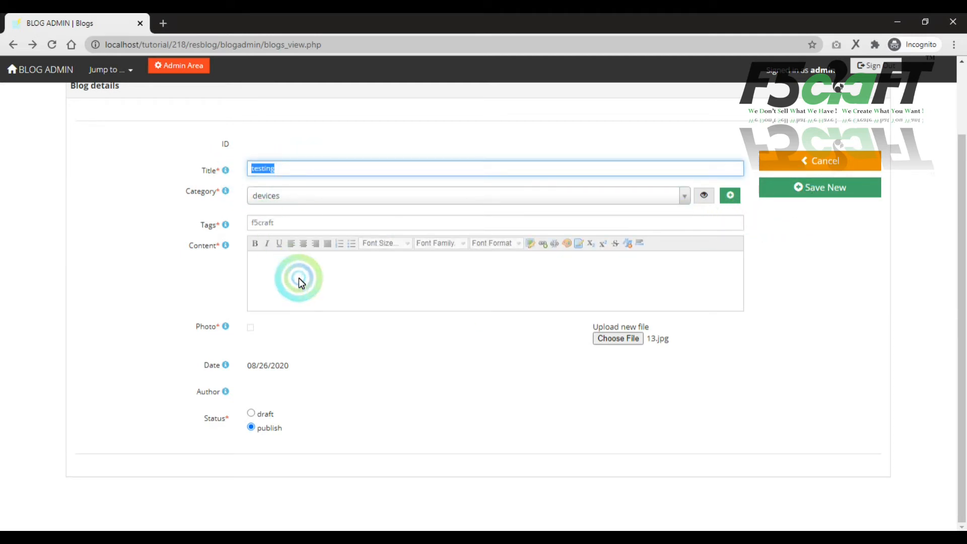
{"action": "type", "text": "testing bloggers"}
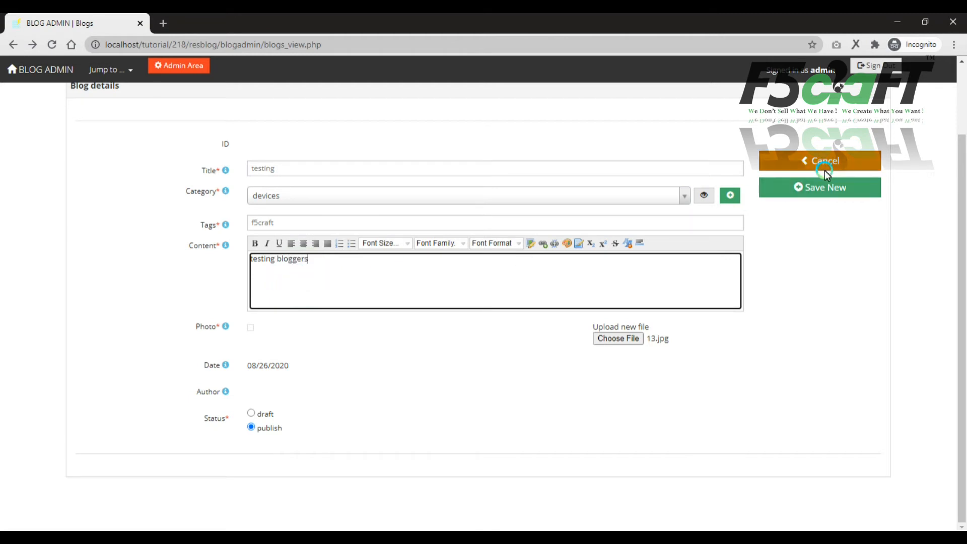
{"action": "left_click", "coordinate": [821, 188]}
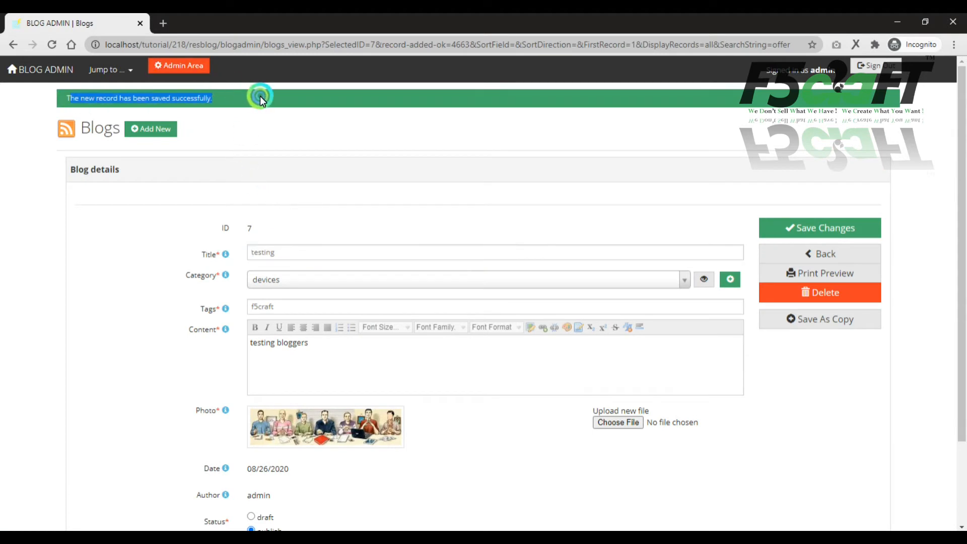
{"action": "mouse_move", "coordinate": [796, 143]}
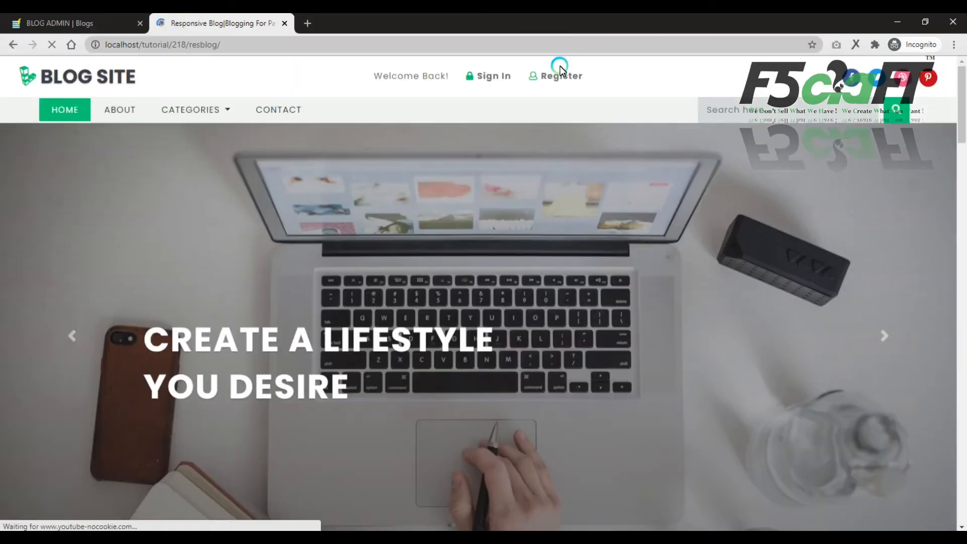
Step: Open the 'testing' post from the Categories menu on the public site and scroll through it
{"action": "left_click", "coordinate": [190, 109]}
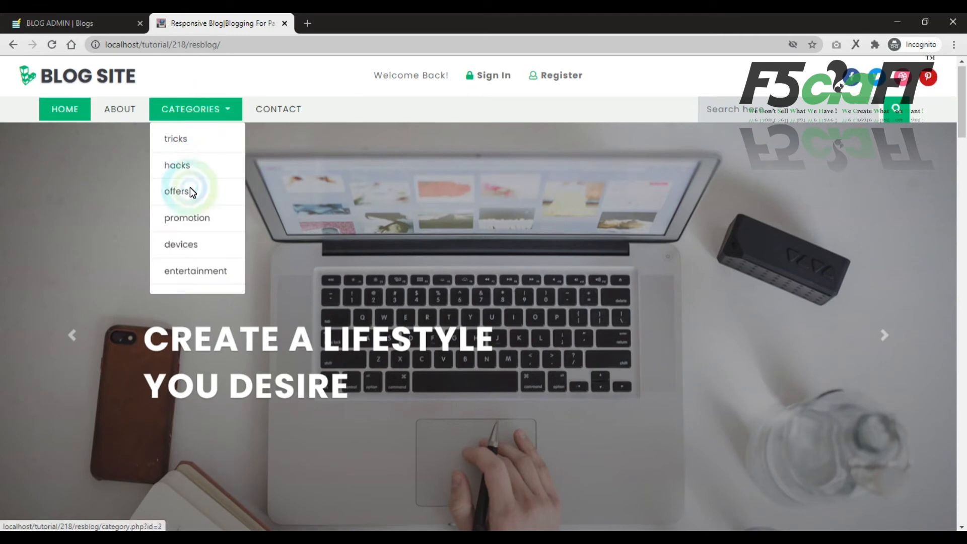
{"action": "left_click", "coordinate": [180, 243]}
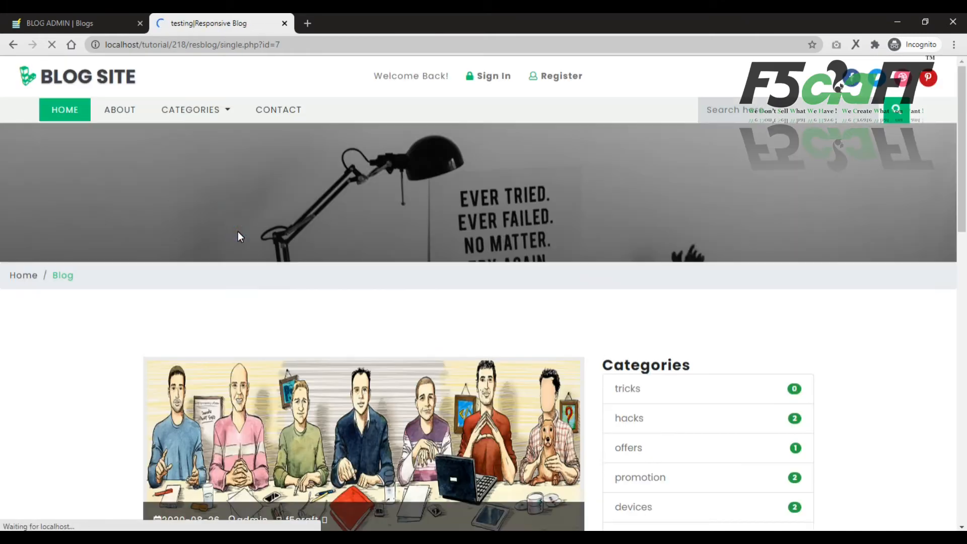
{"action": "scroll", "scroll_direction": "down", "scroll_amount": 3}
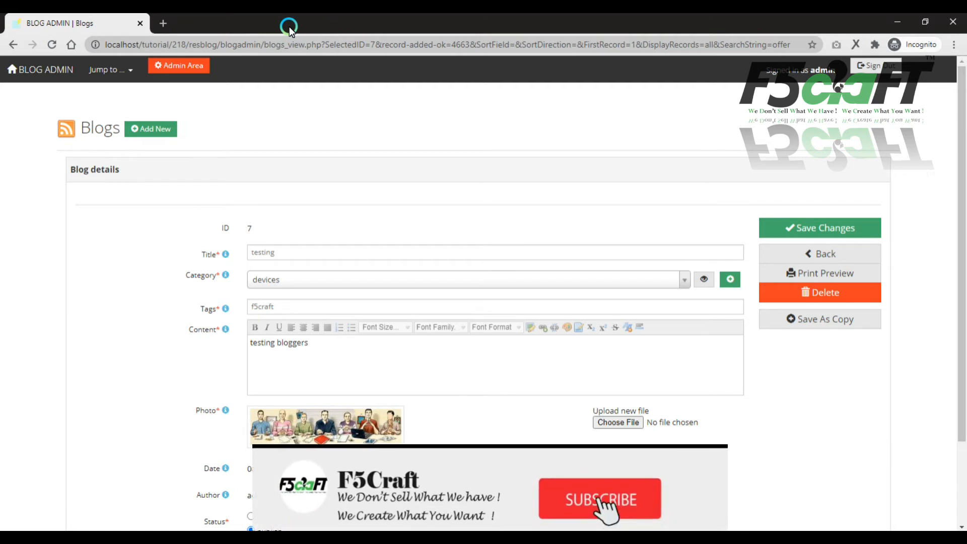
Step: Return to the full blogs list via the Jump to menu
{"action": "left_click", "coordinate": [598, 498]}
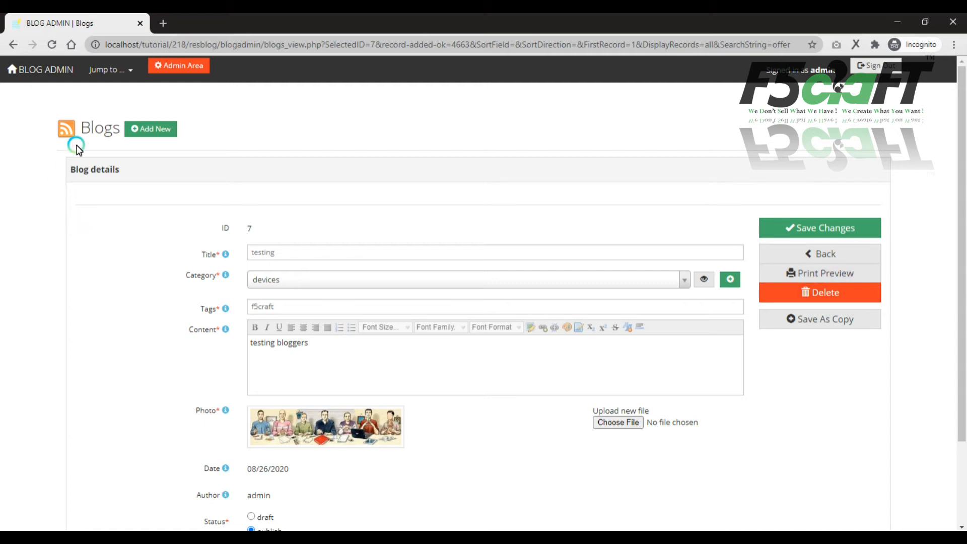
{"action": "left_click", "coordinate": [110, 69]}
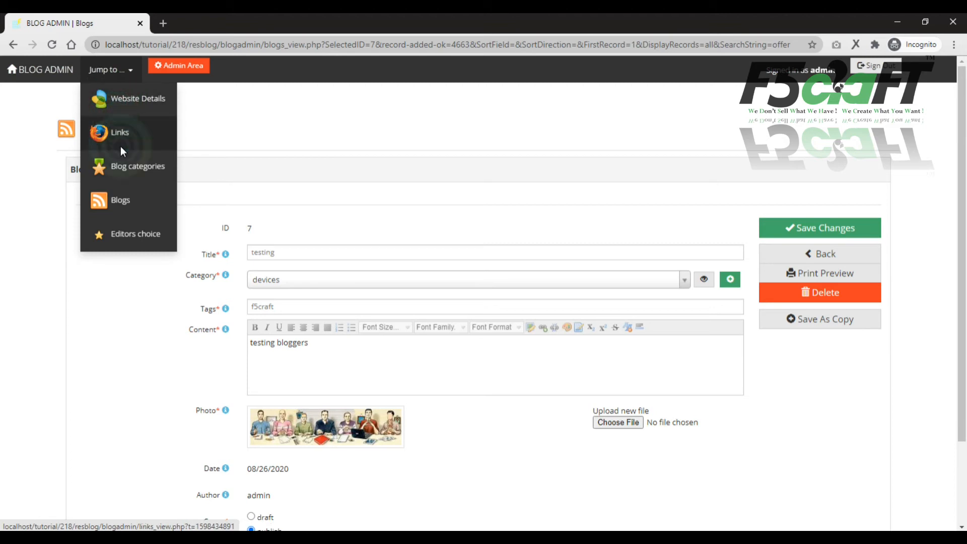
{"action": "left_click", "coordinate": [120, 200]}
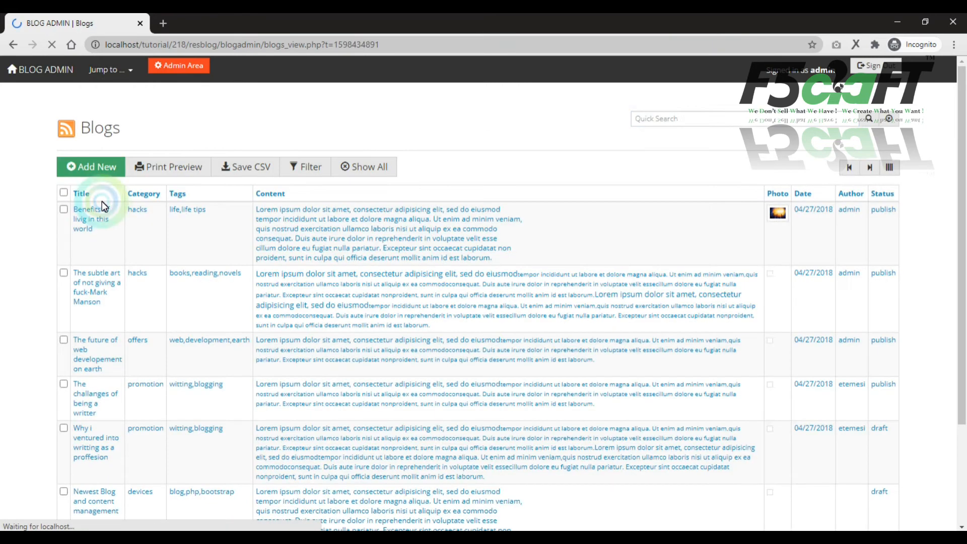
Step: Go to the admin dashboard showing 7 blogs, 5 published and 2 drafts
{"action": "left_click", "coordinate": [110, 69]}
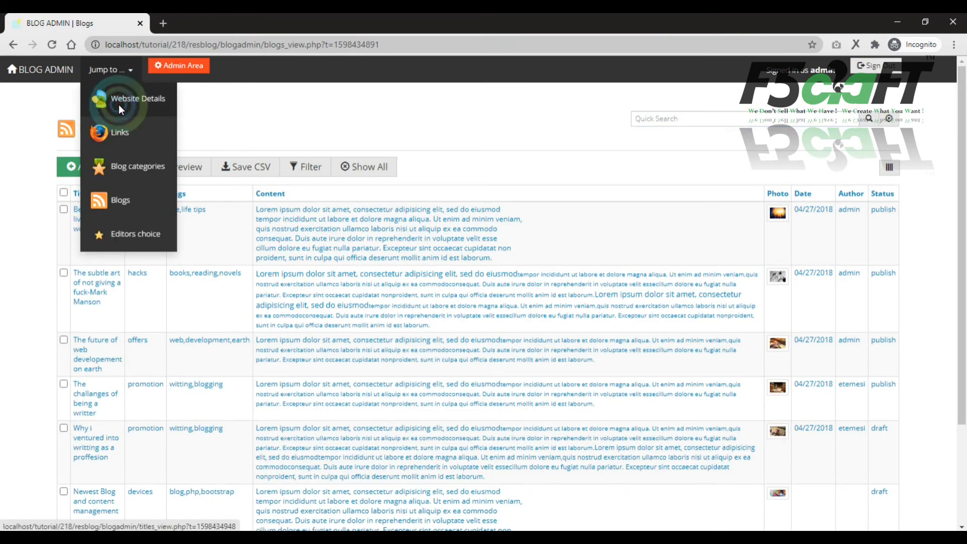
{"action": "left_click", "coordinate": [120, 132]}
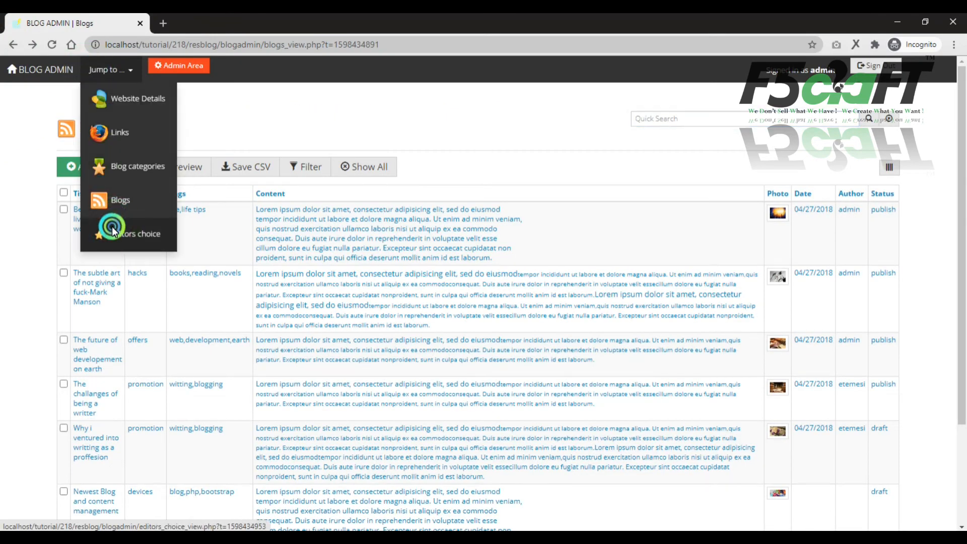
{"action": "left_click", "coordinate": [139, 233]}
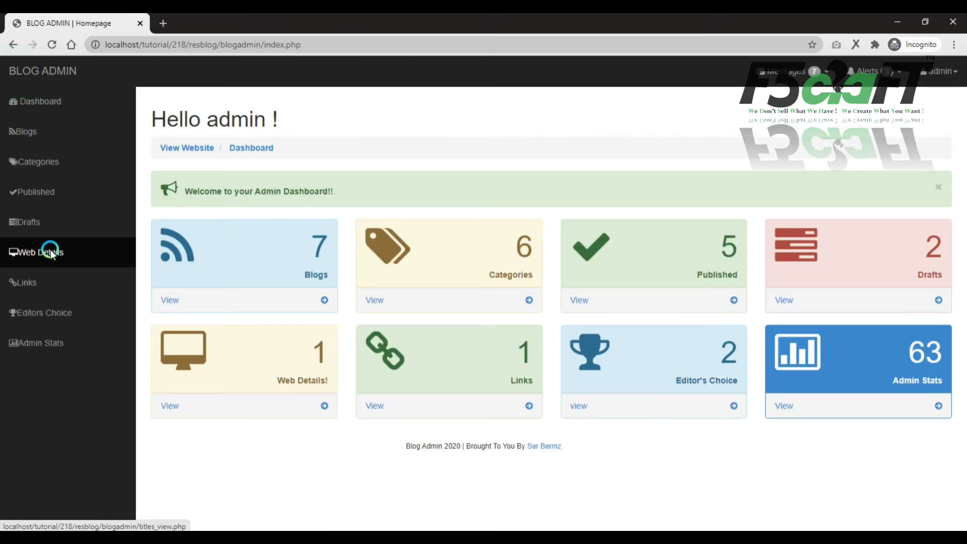
Step: Enter the Admin Area to reach the AppGini Membership Management homepage
{"action": "left_click", "coordinate": [37, 252]}
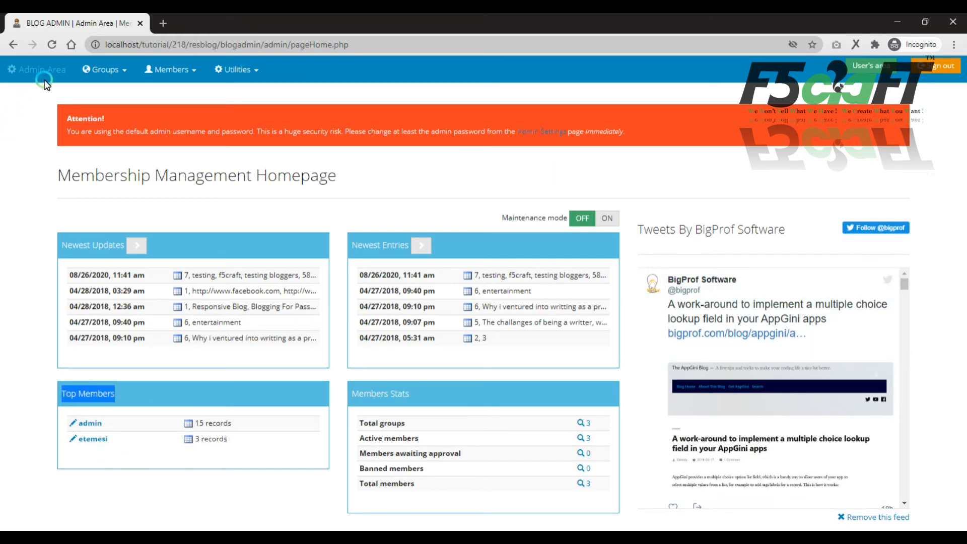
Step: Browse the Groups, Members and Utilities menus, then land on the Admin Settings page
{"action": "left_click", "coordinate": [103, 70]}
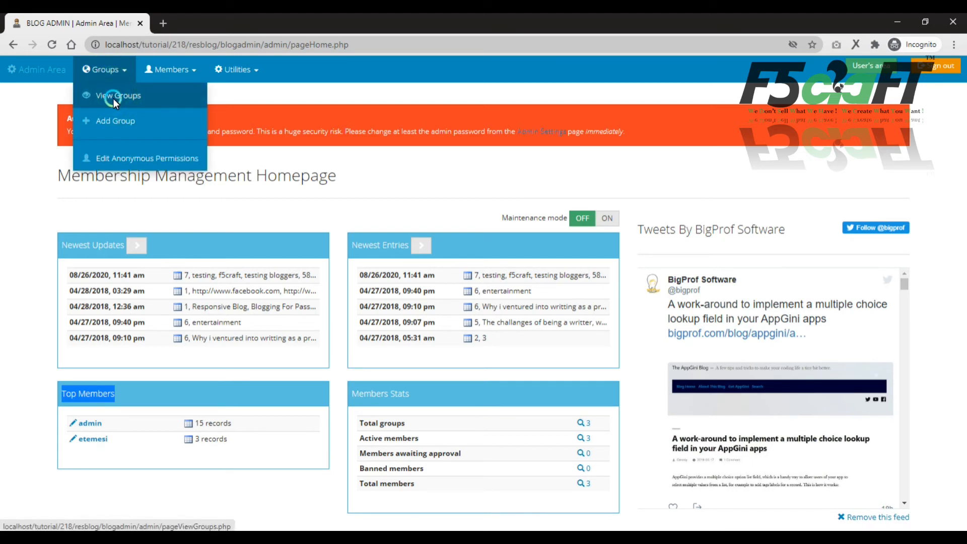
{"action": "mouse_move", "coordinate": [111, 130]}
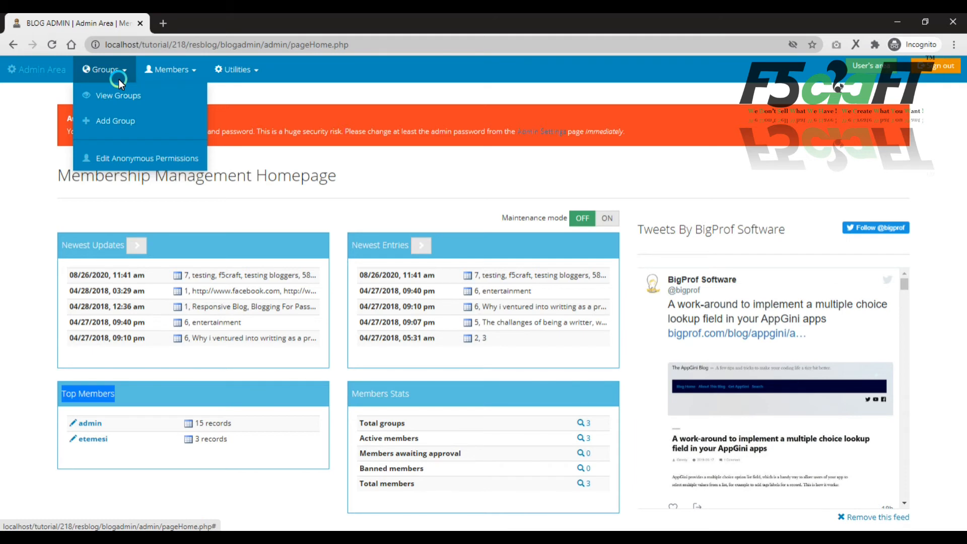
{"action": "mouse_move", "coordinate": [170, 70]}
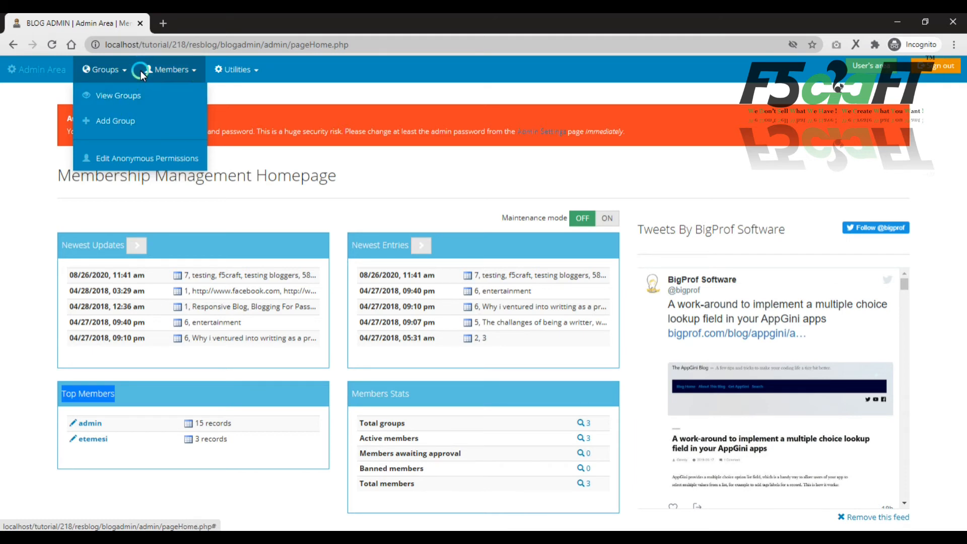
{"action": "left_click", "coordinate": [172, 69]}
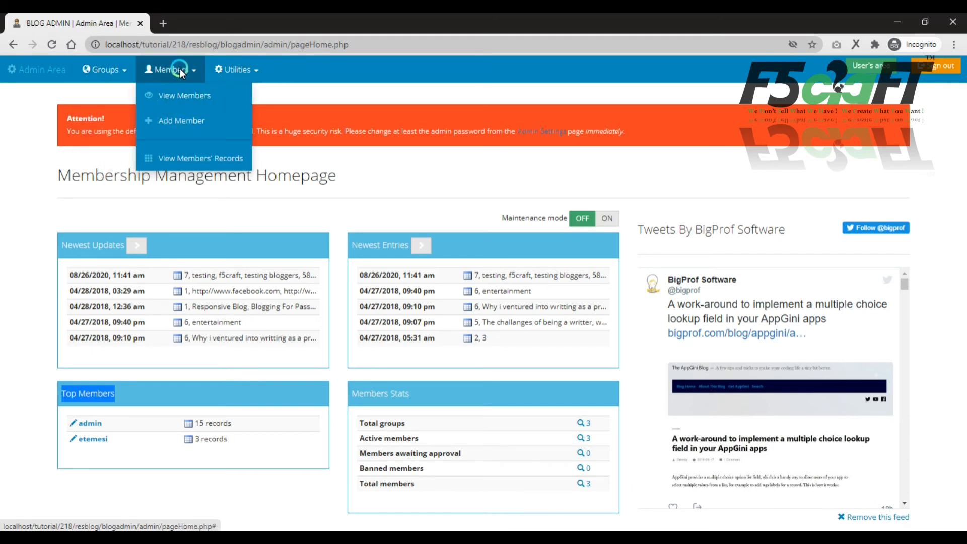
{"action": "mouse_move", "coordinate": [236, 70]}
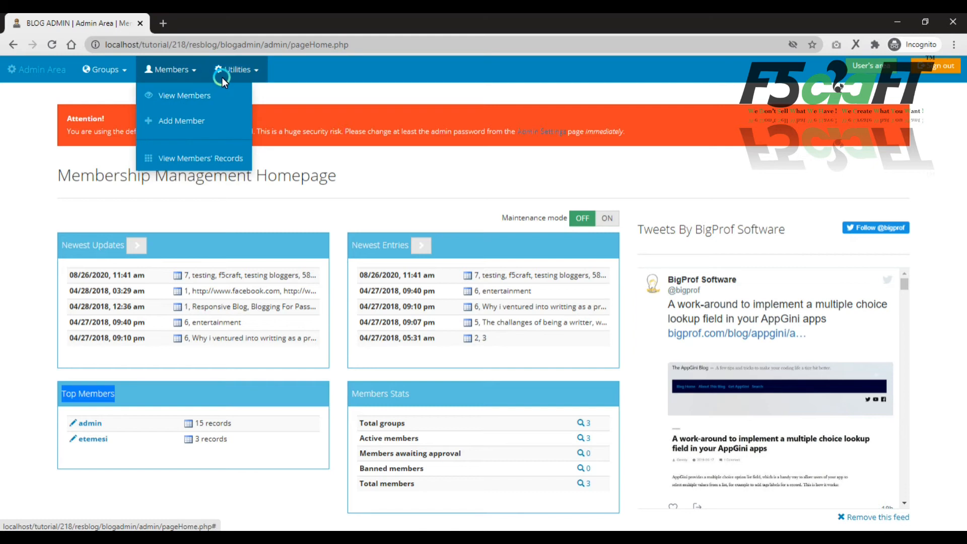
{"action": "left_click", "coordinate": [237, 69]}
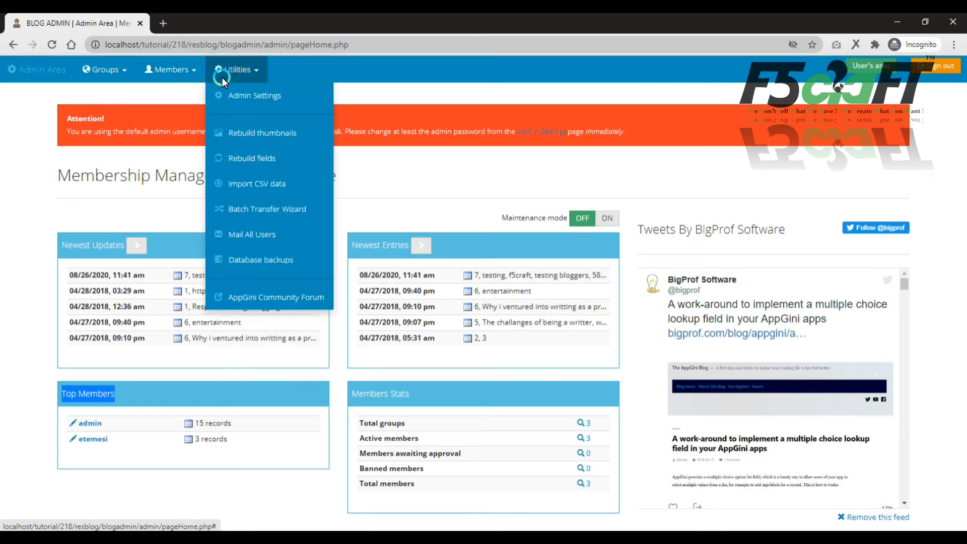
{"action": "left_click", "coordinate": [254, 96]}
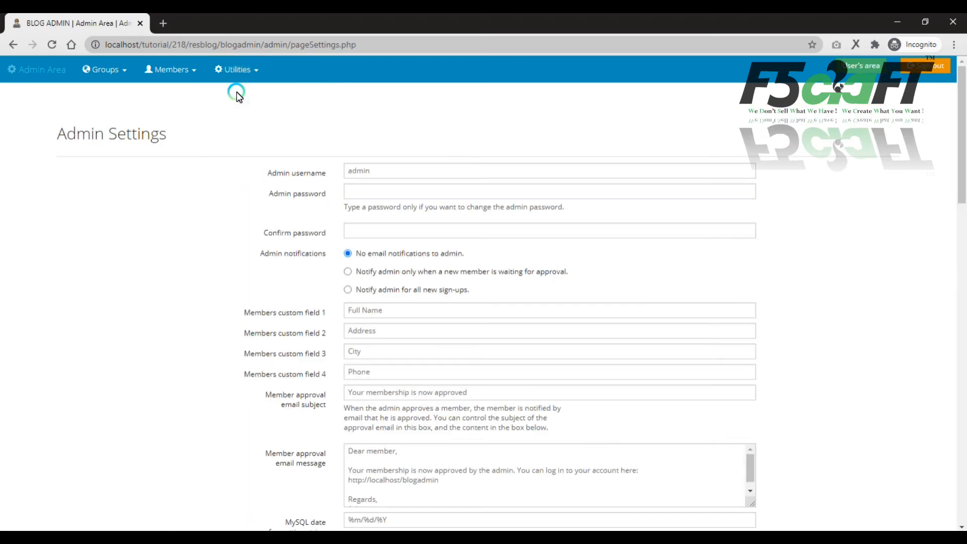
Step: Scroll through Admin Settings, then go to Utilities > Rebuild thumbnails
{"action": "scroll", "scroll_direction": "down", "scroll_amount": 3}
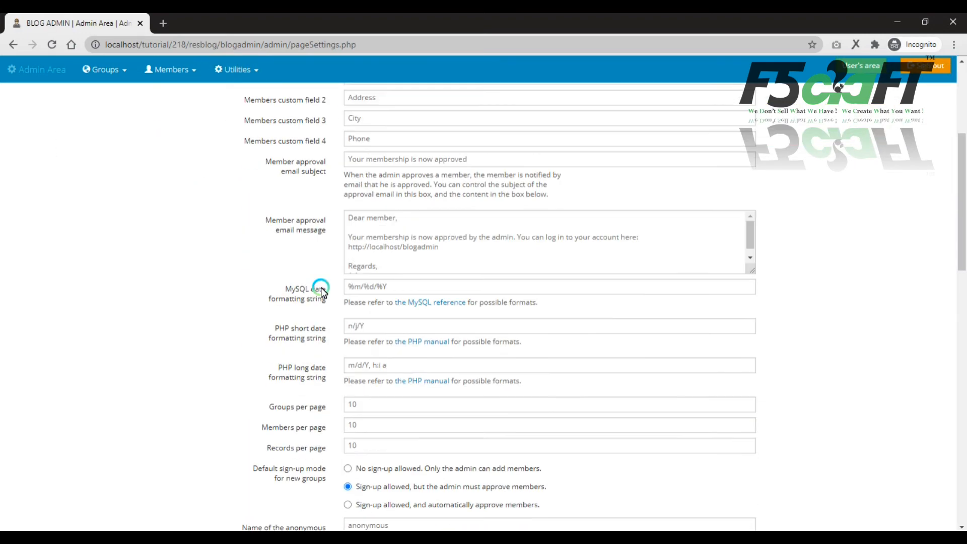
{"action": "scroll", "scroll_direction": "down", "scroll_amount": 3}
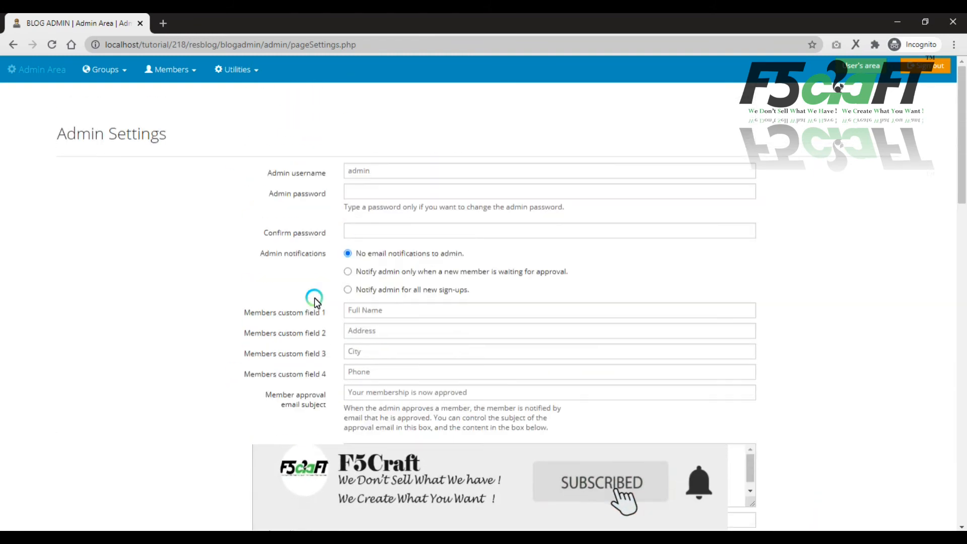
{"action": "left_click", "coordinate": [235, 70]}
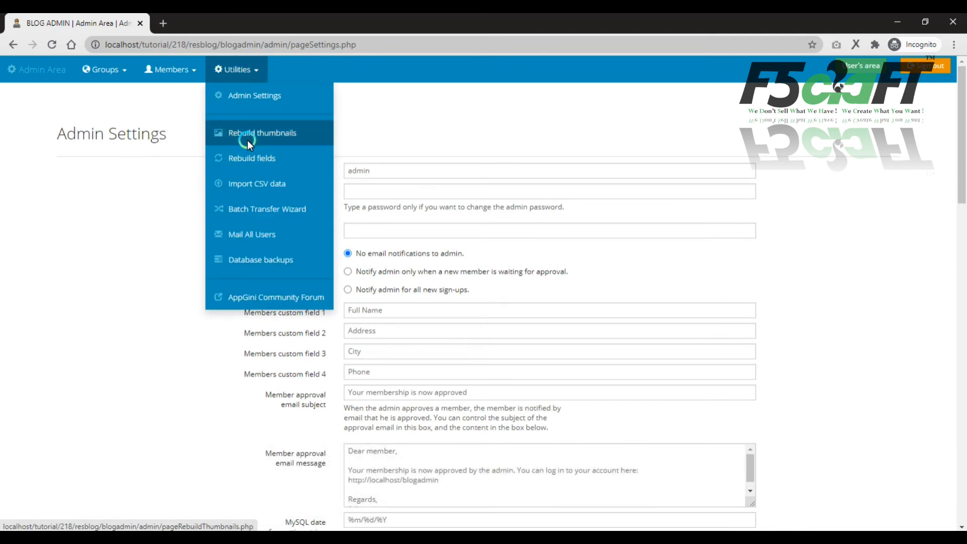
{"action": "left_click", "coordinate": [262, 133]}
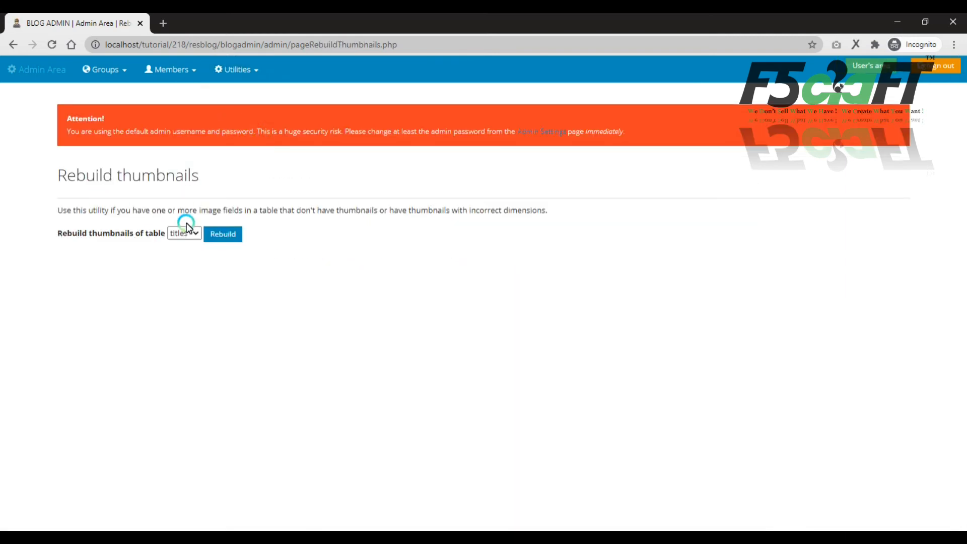
Step: Visit the View/Rebuild fields page, then the Mail All Users page from Utilities
{"action": "left_click", "coordinate": [235, 69]}
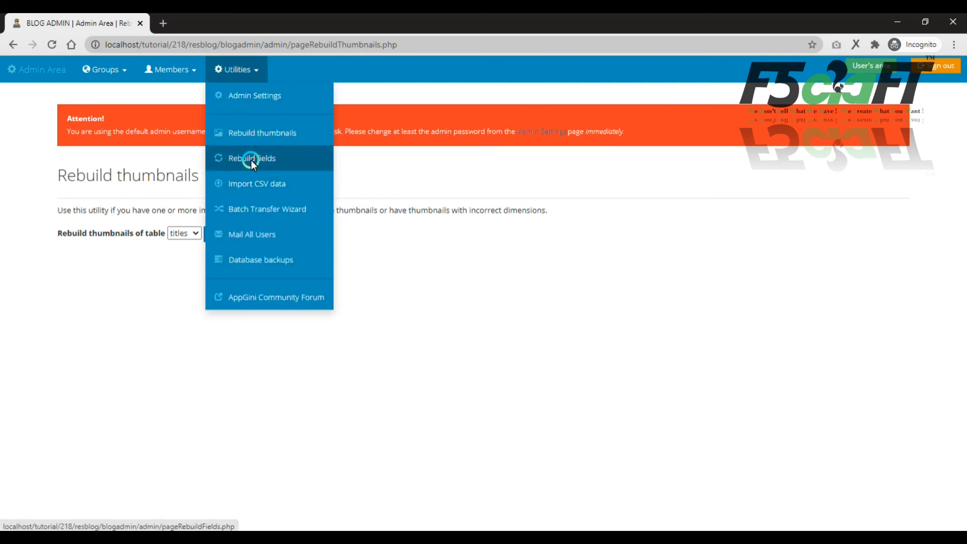
{"action": "left_click", "coordinate": [251, 158]}
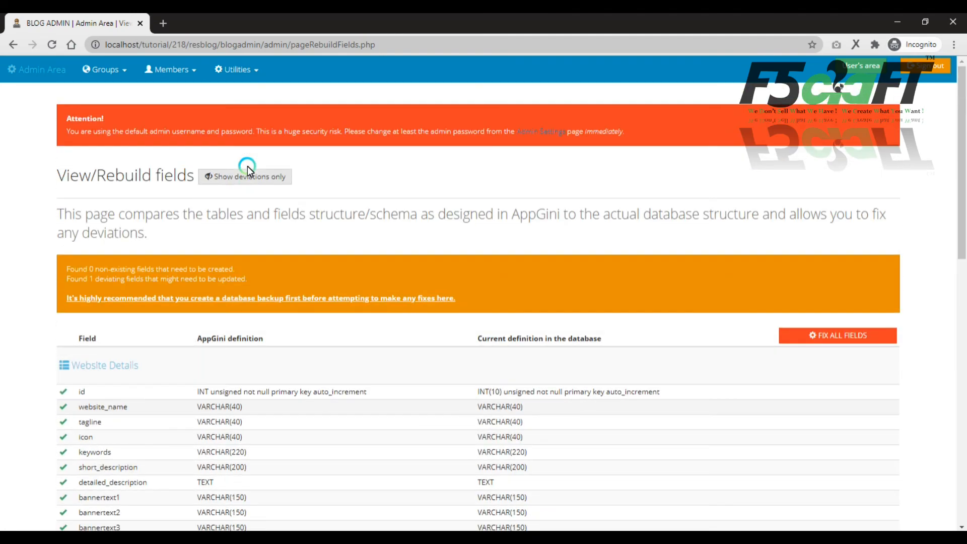
{"action": "left_click", "coordinate": [236, 70]}
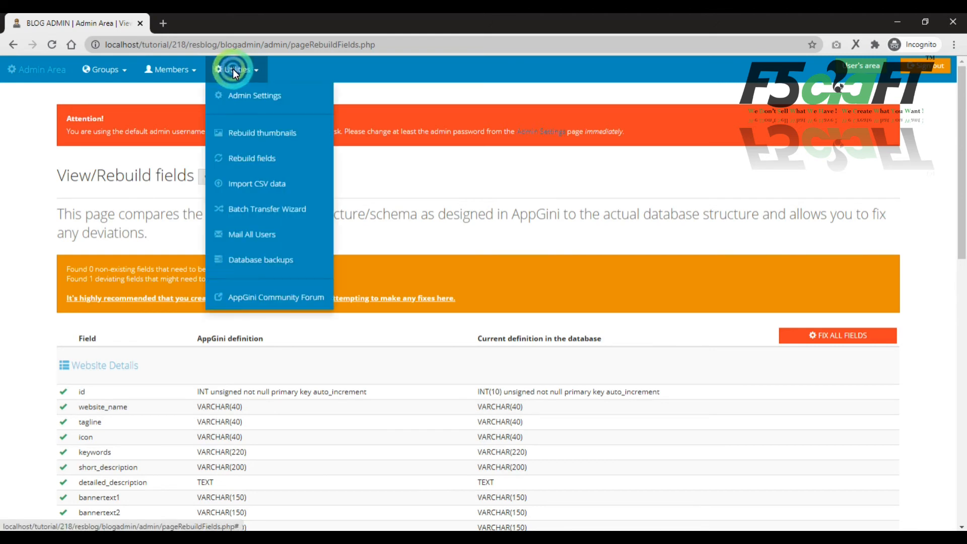
{"action": "mouse_move", "coordinate": [251, 158]}
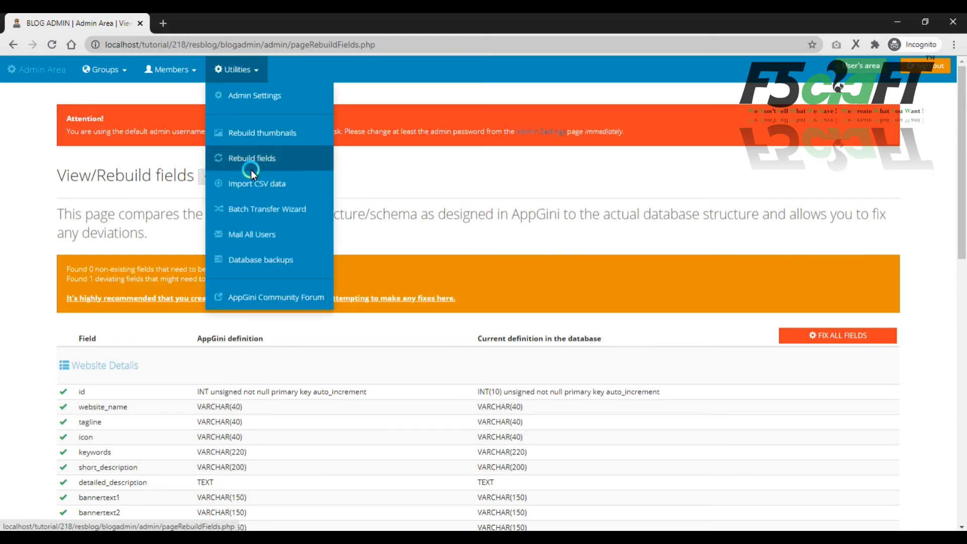
{"action": "mouse_move", "coordinate": [251, 235]}
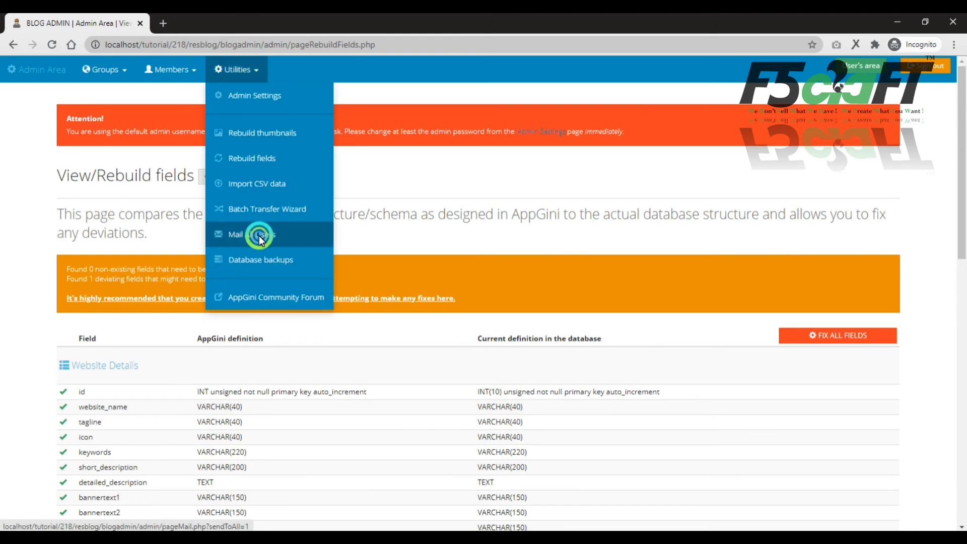
{"action": "left_click", "coordinate": [252, 235]}
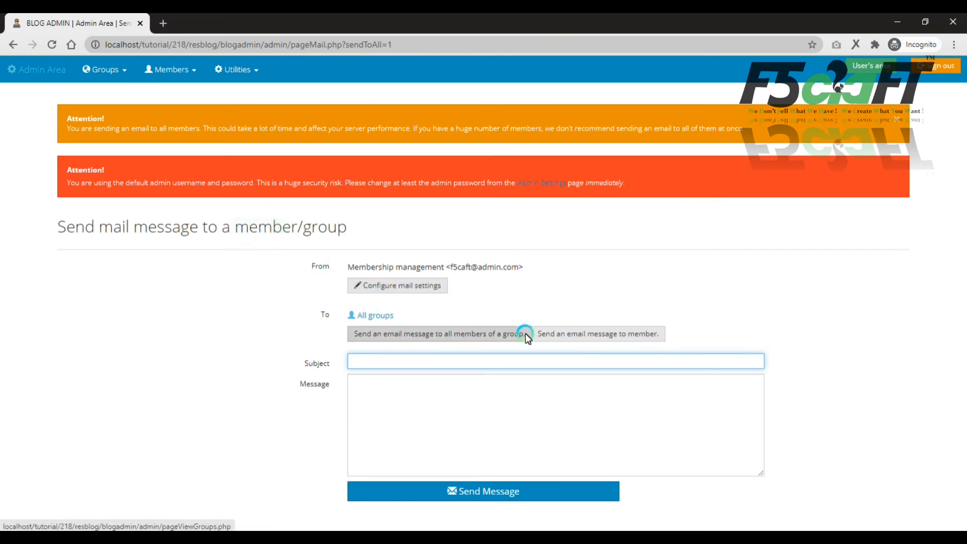
Step: Visit the Database backups page, then pick the AppGini community forum from Utilities
{"action": "left_click", "coordinate": [235, 69]}
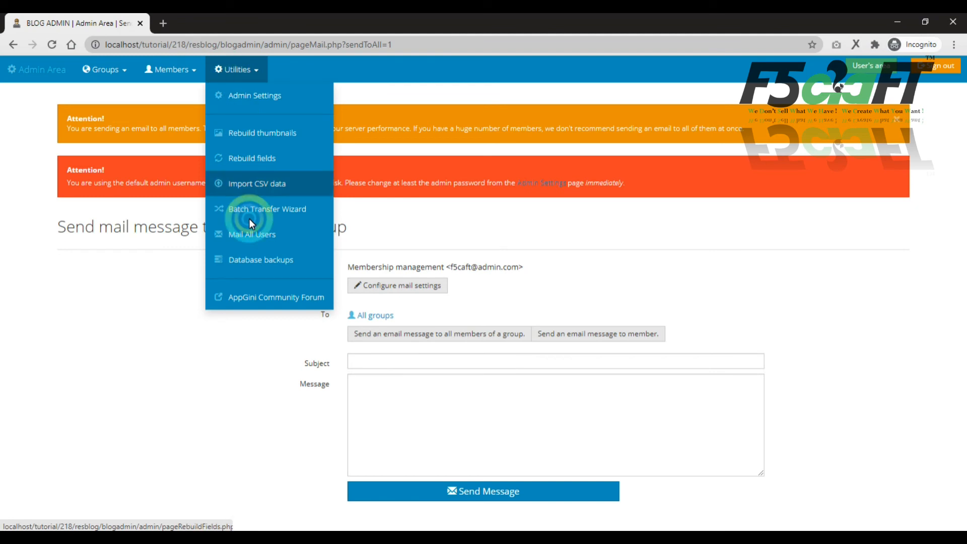
{"action": "mouse_move", "coordinate": [260, 259]}
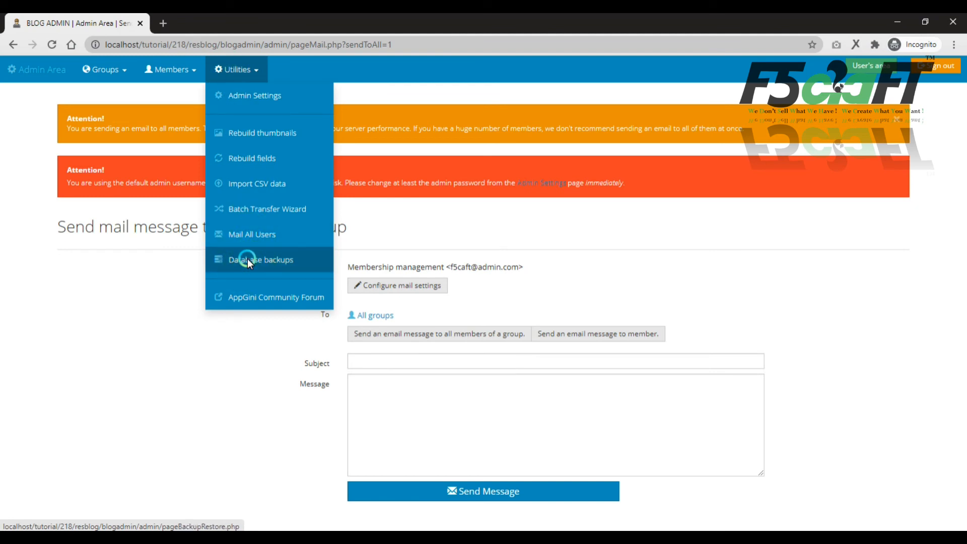
{"action": "left_click", "coordinate": [260, 259]}
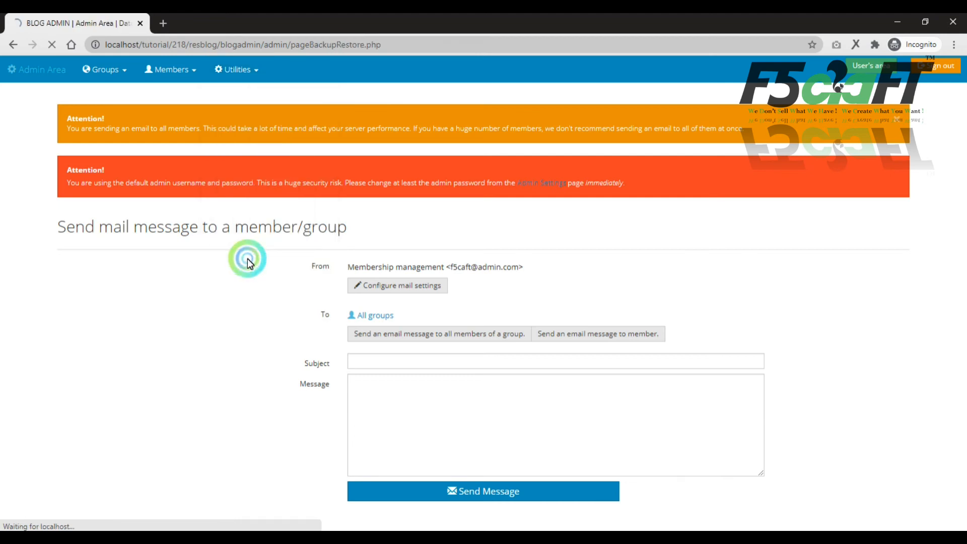
{"action": "left_click", "coordinate": [236, 70]}
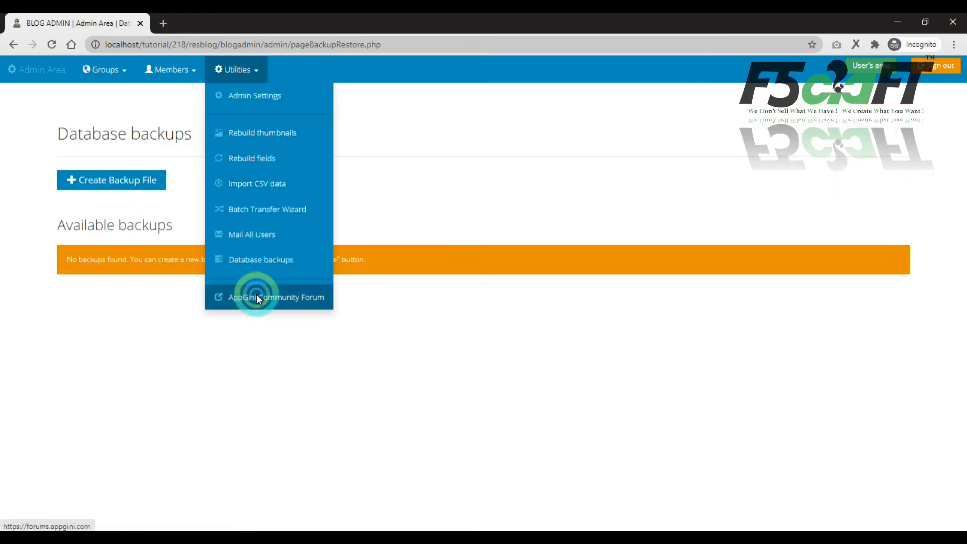
{"action": "left_click", "coordinate": [276, 296]}
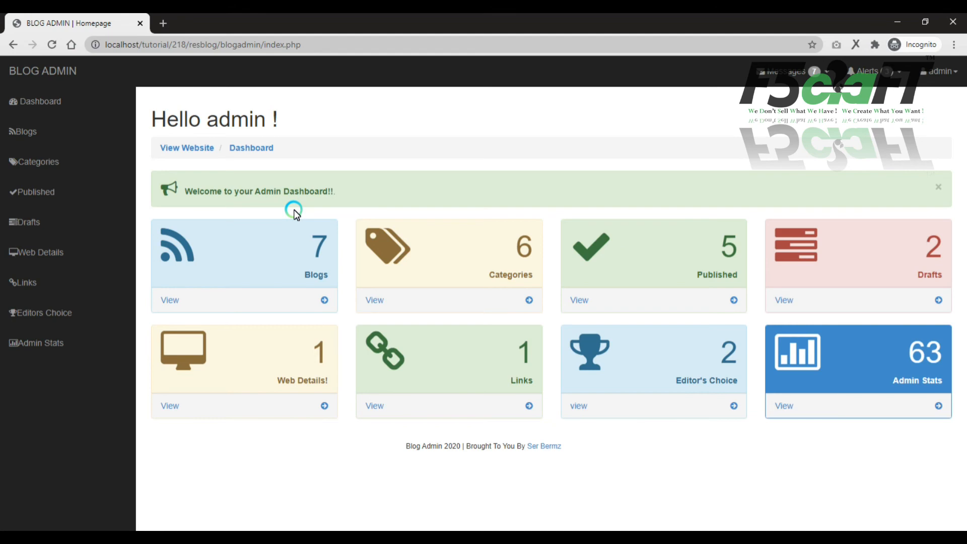
{"action": "mouse_move", "coordinate": [582, 66]}
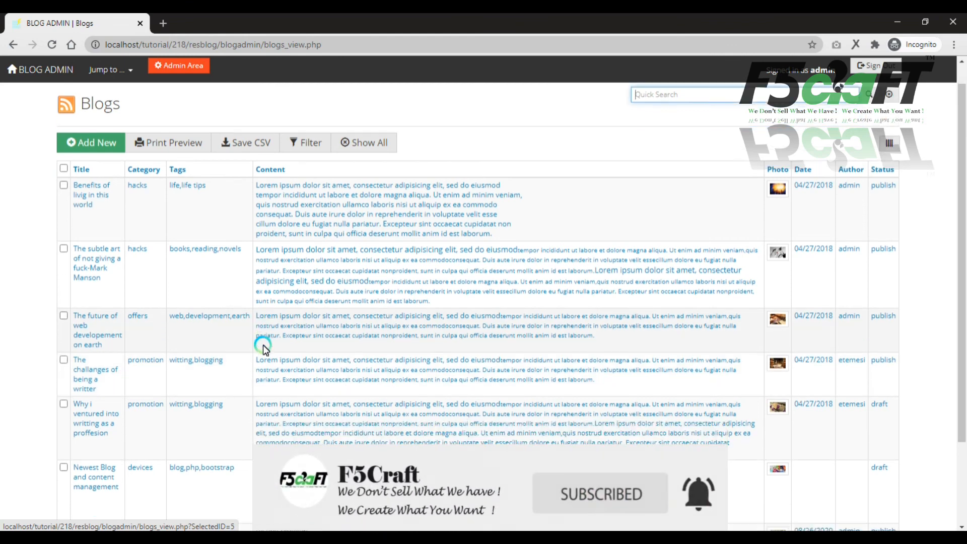
{"action": "scroll", "scroll_direction": "down", "scroll_amount": 3}
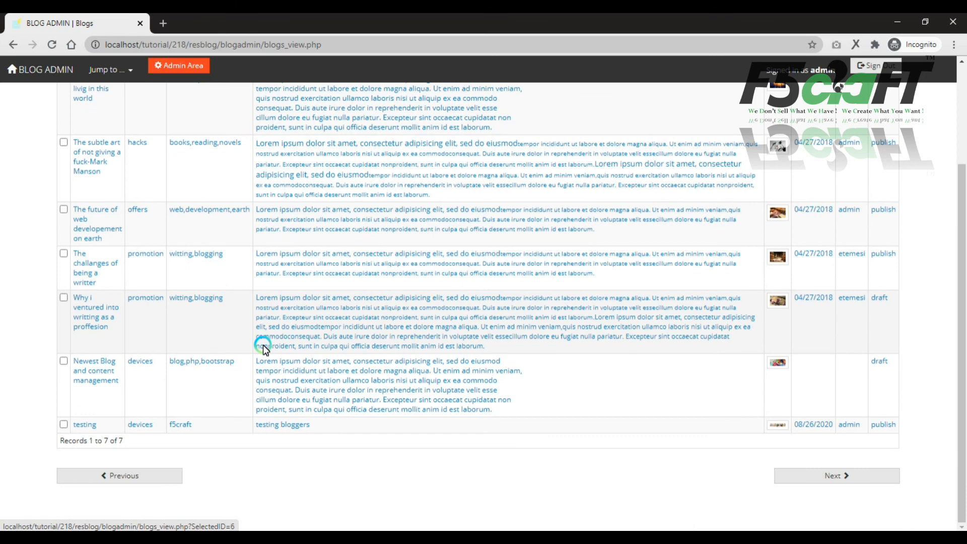
{"action": "mouse_move", "coordinate": [894, 316]}
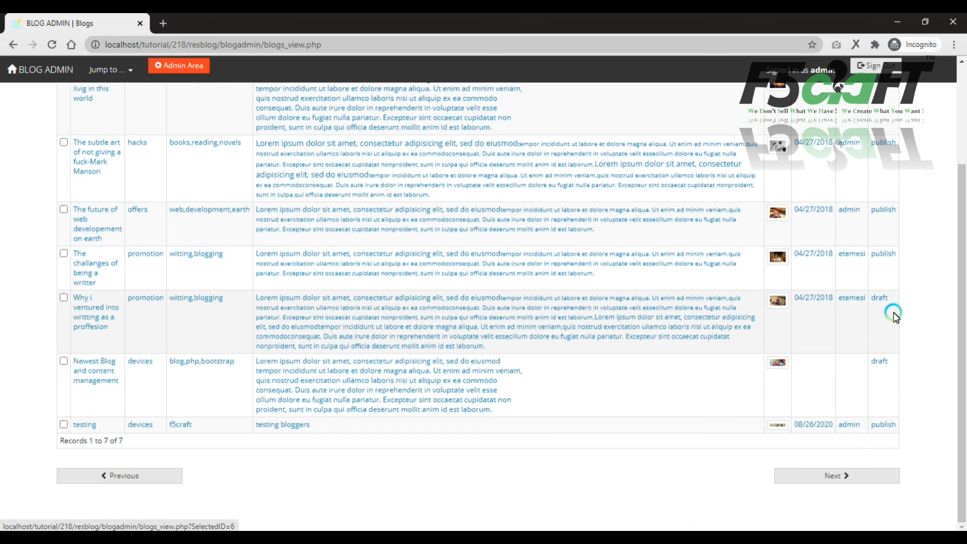